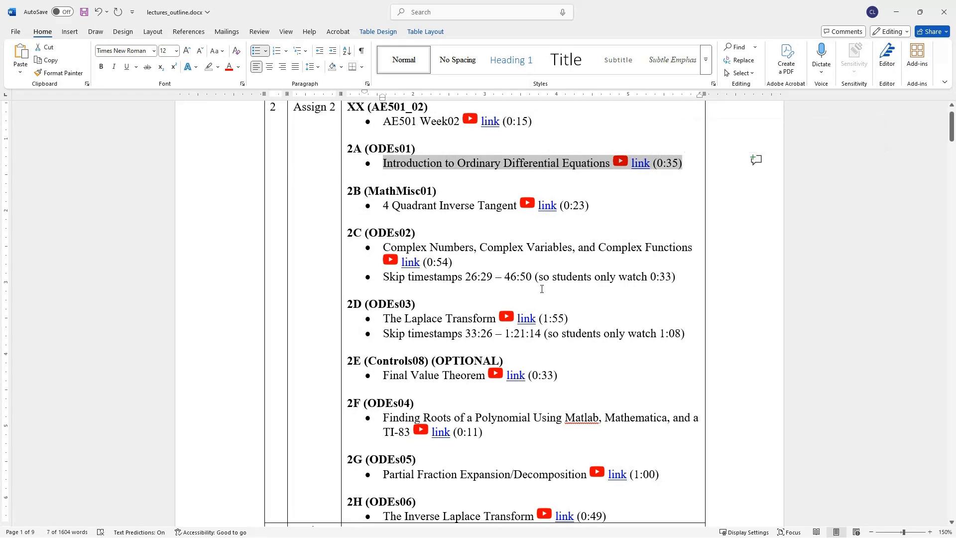
mouse_move(537, 290)
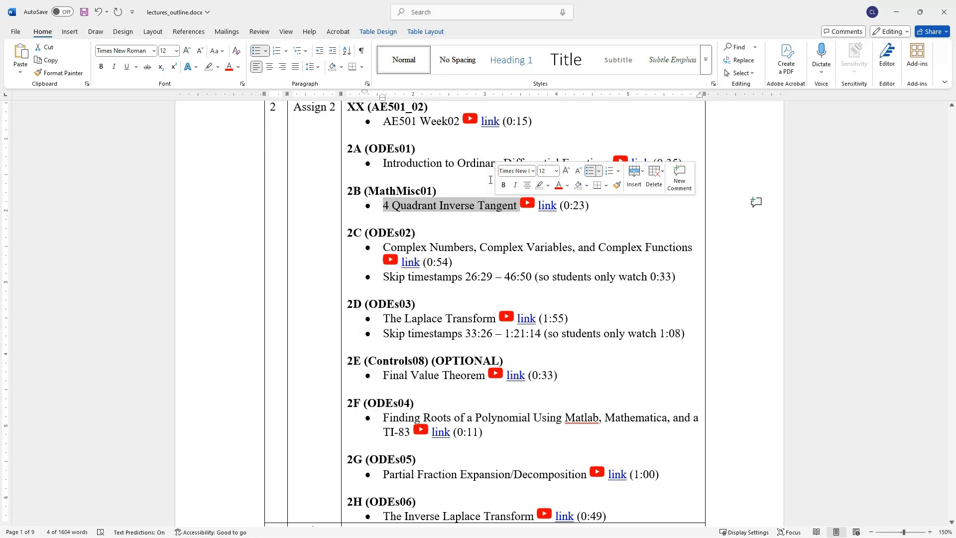
mouse_move(419, 214)
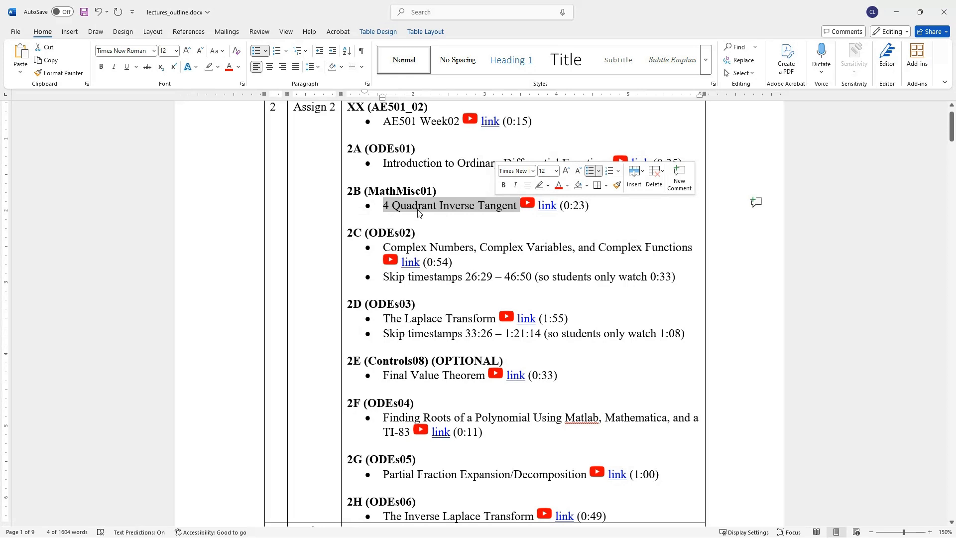
mouse_move(390, 249)
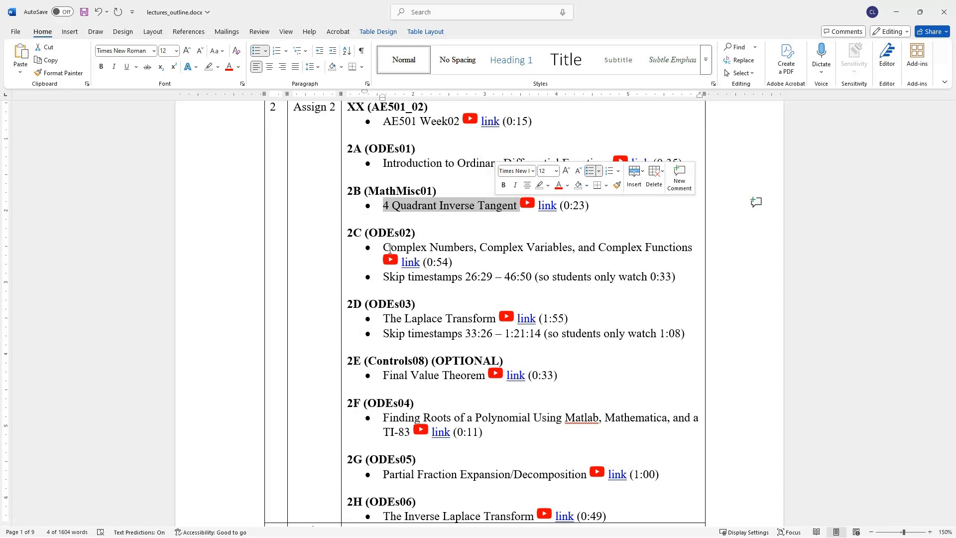
- Browse the lecture outline's 2A–2E titles, highlighting OPTIONAL, then scroll to the Assign 3 row's 3D entry
click(395, 247)
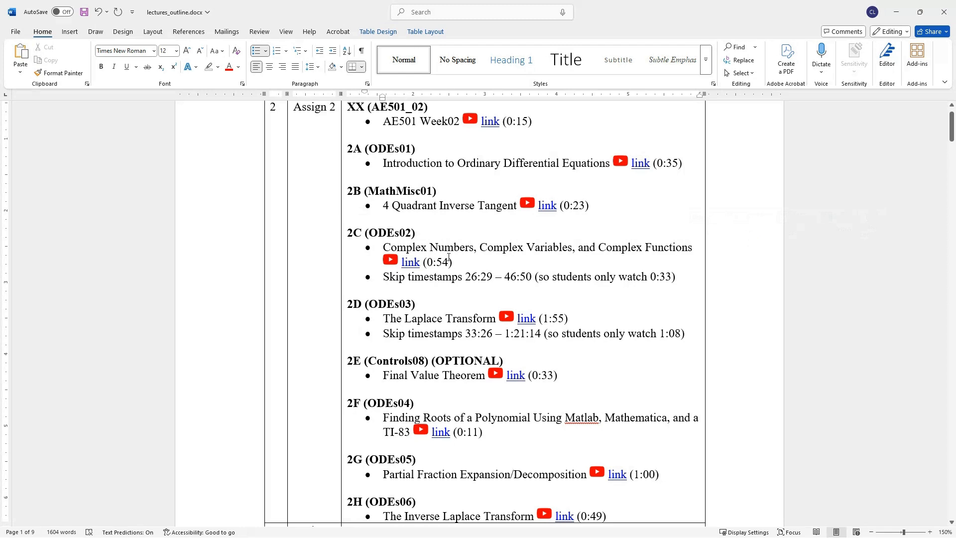
click(452, 262)
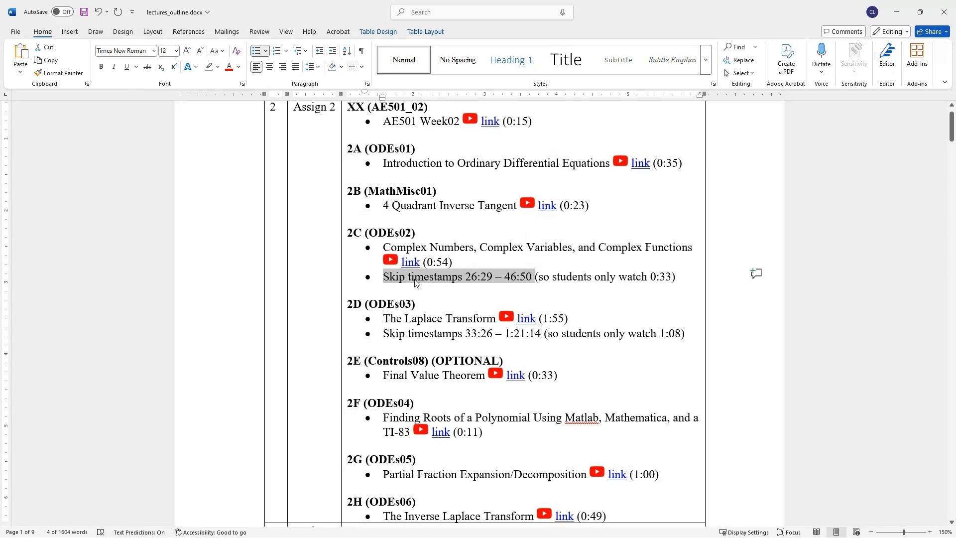
mouse_move(498, 279)
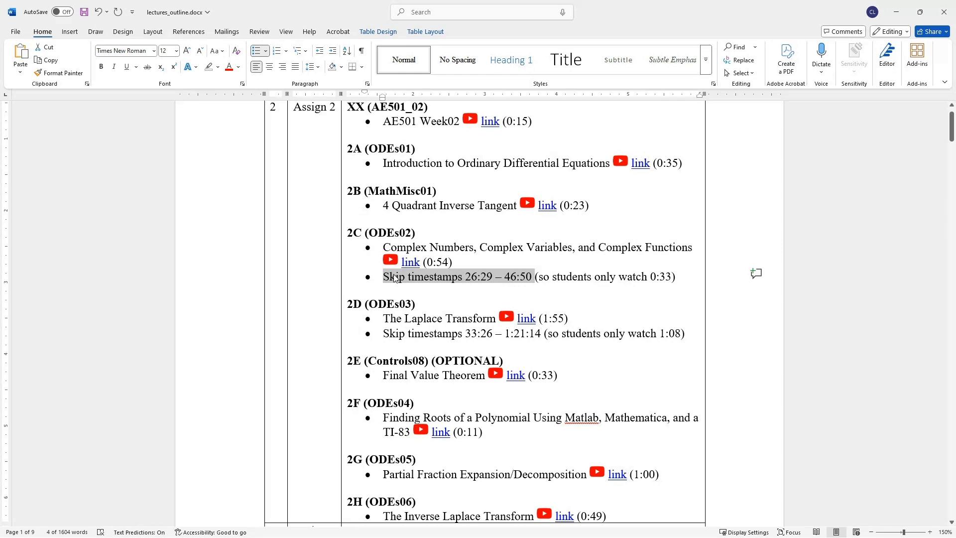
mouse_move(501, 282)
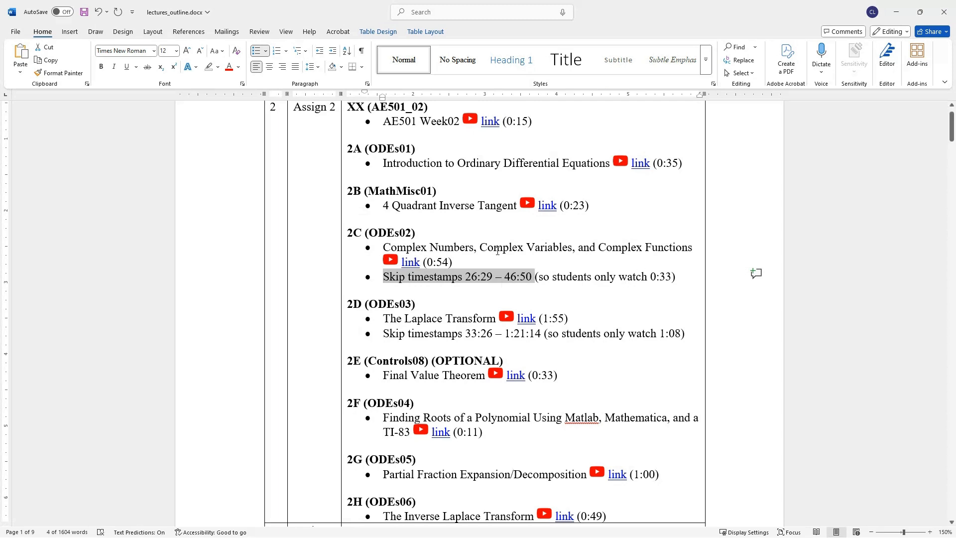
mouse_move(484, 317)
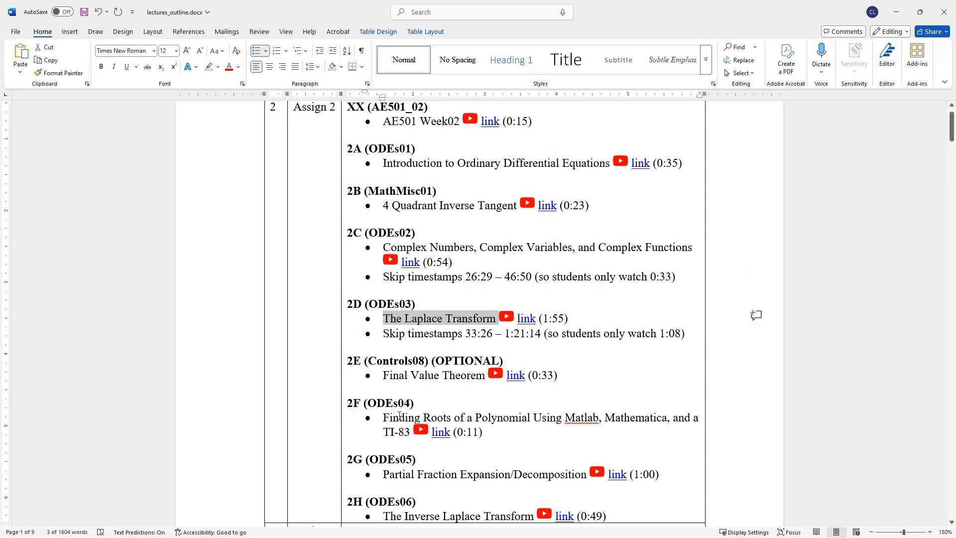
mouse_move(395, 398)
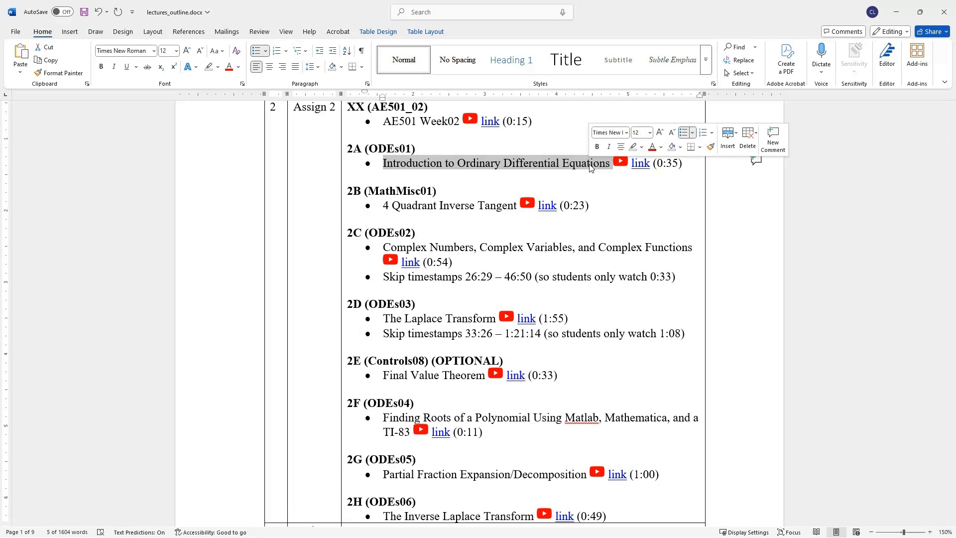
click(435, 322)
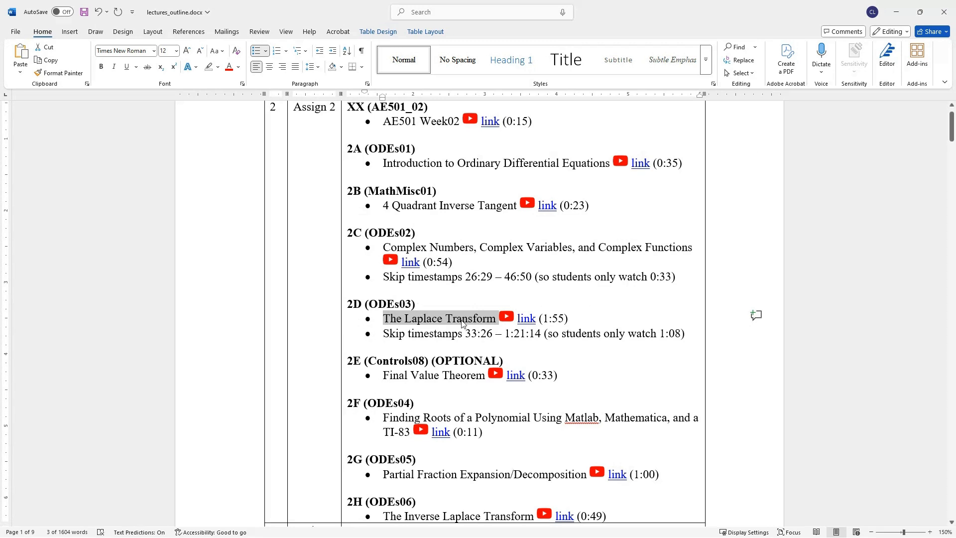
mouse_move(420, 328)
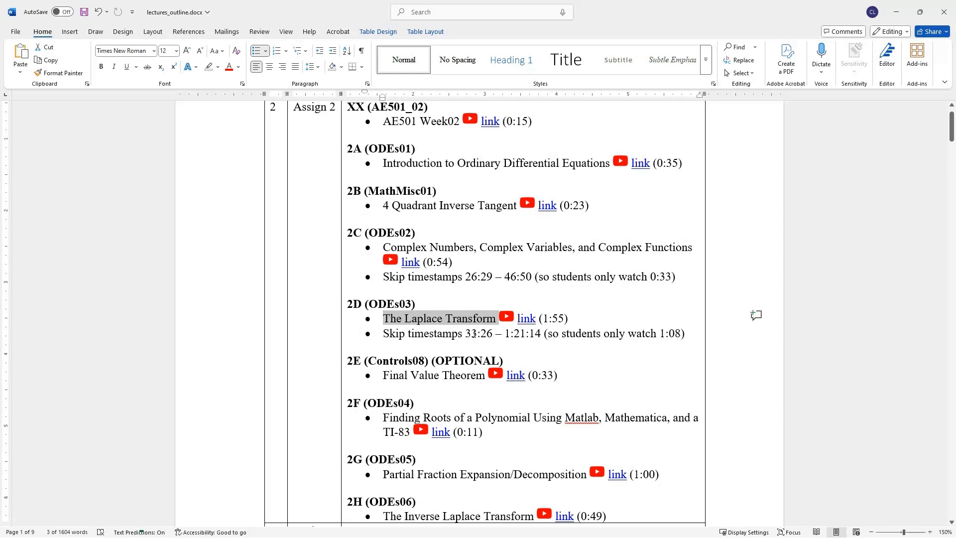
mouse_move(624, 323)
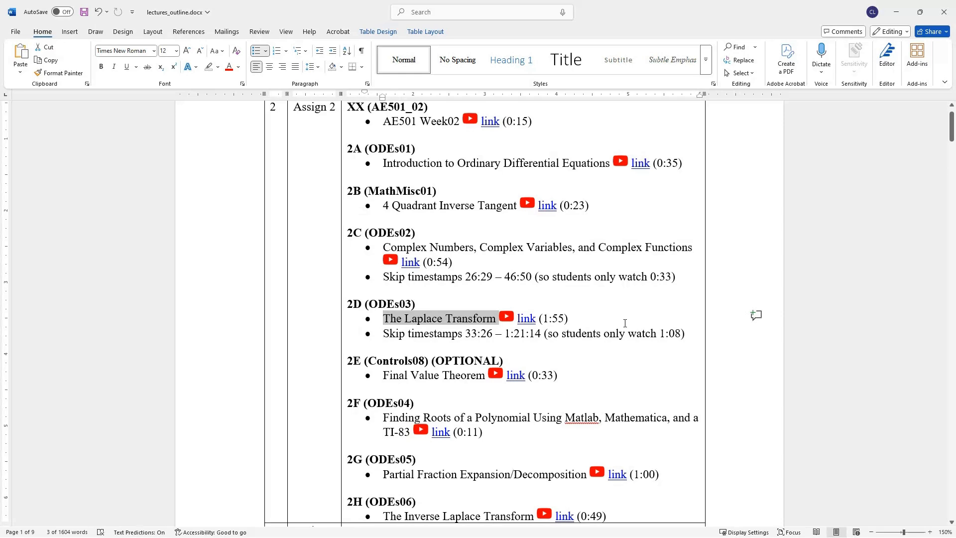
mouse_move(392, 328)
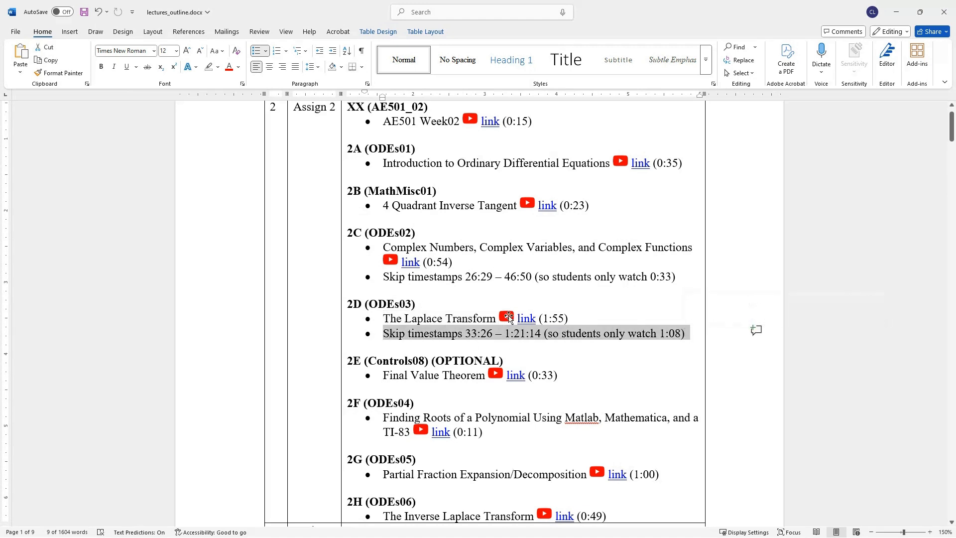
mouse_move(434, 330)
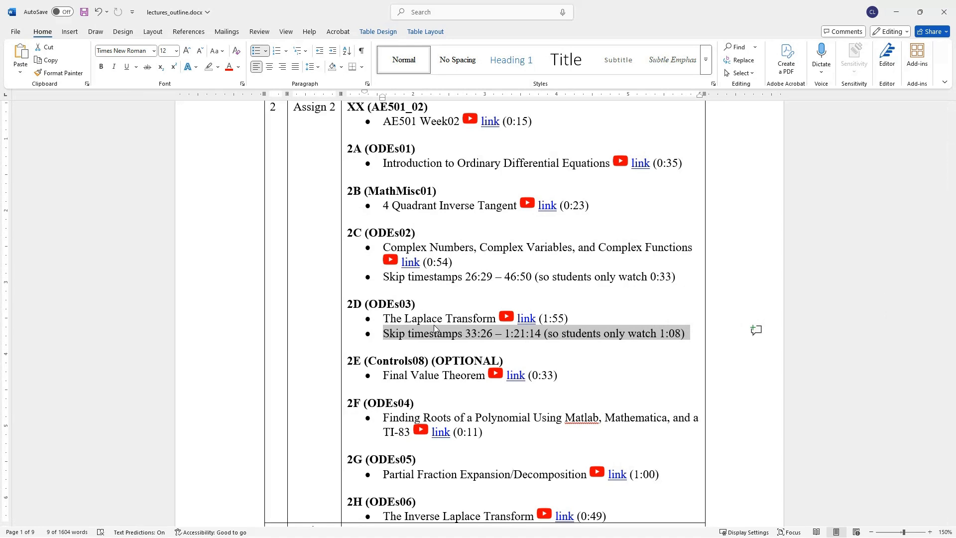
mouse_move(500, 340)
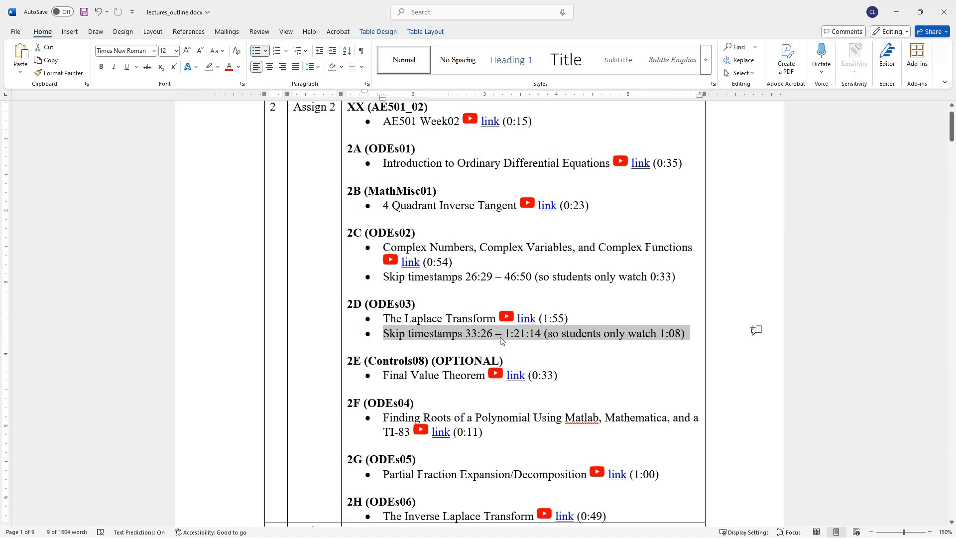
mouse_move(472, 335)
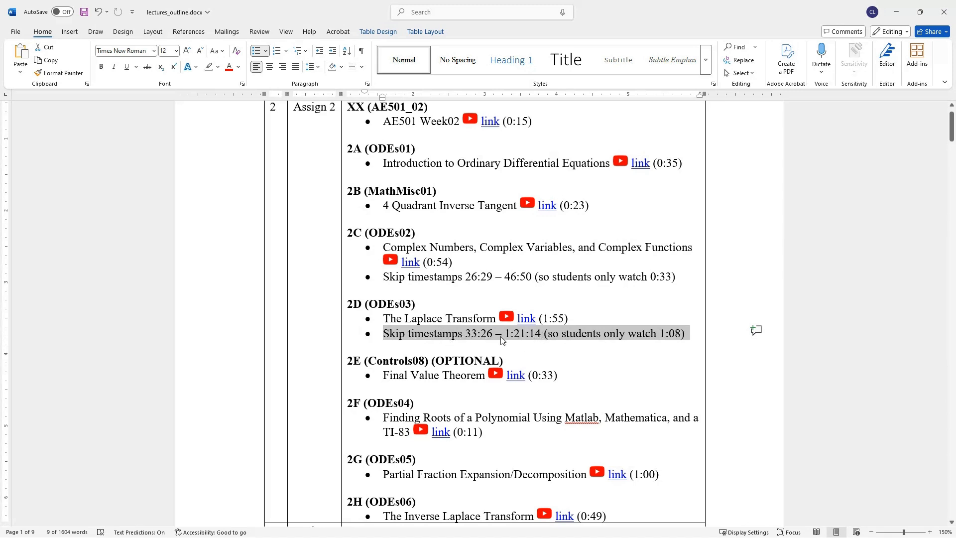
mouse_move(616, 338)
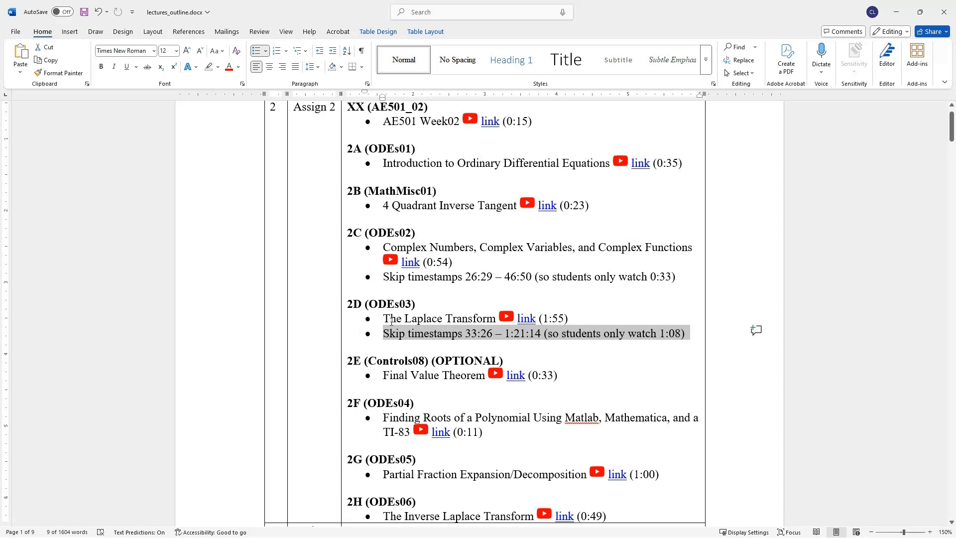
mouse_move(391, 330)
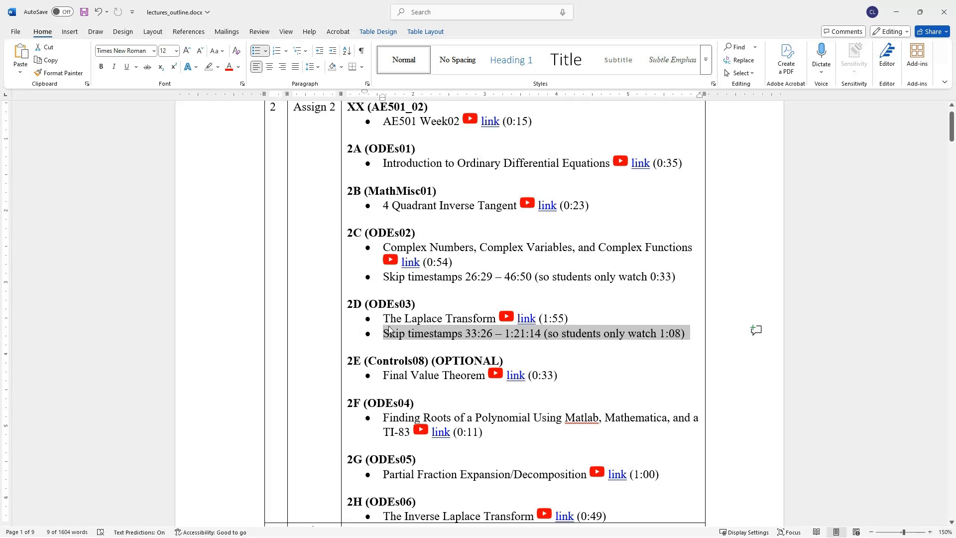
mouse_move(392, 330)
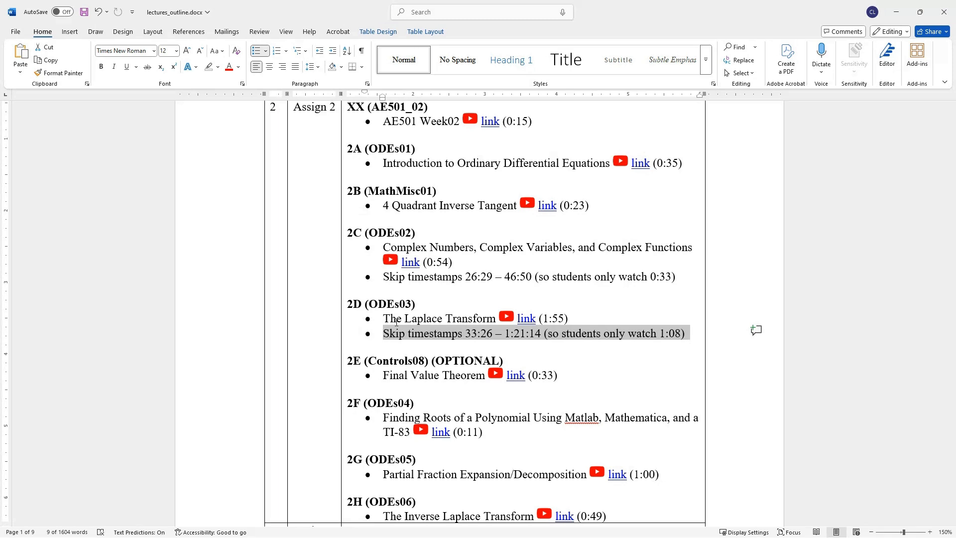
mouse_move(404, 373)
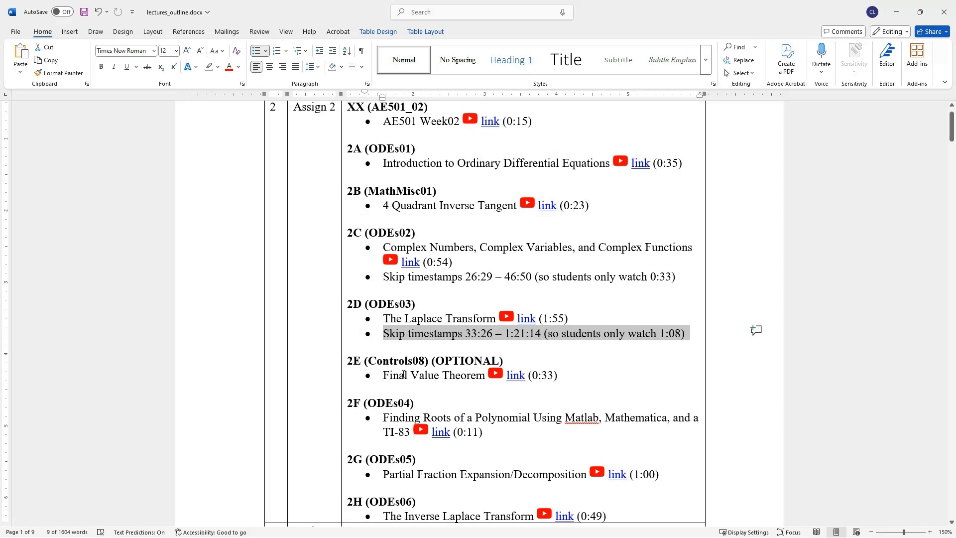
click(394, 376)
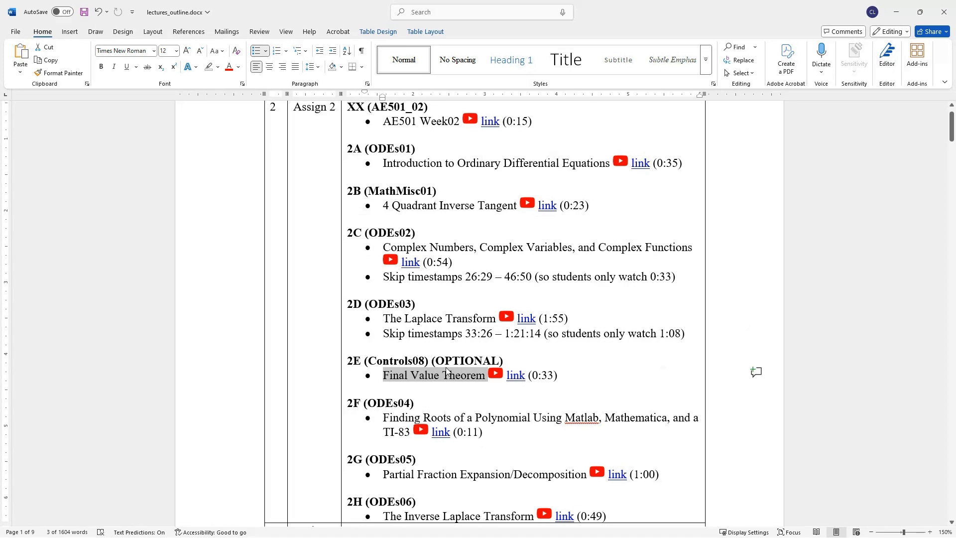
double_click(466, 360)
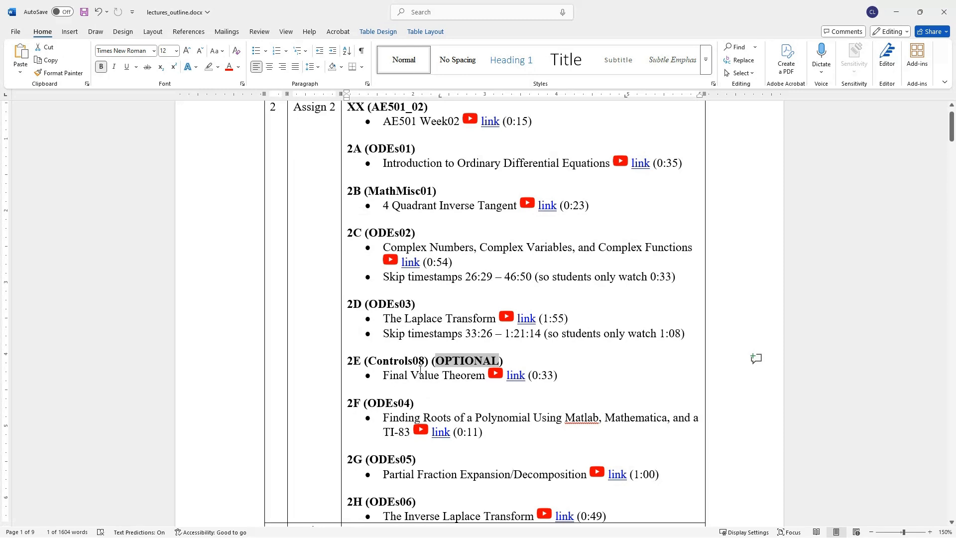
mouse_move(404, 335)
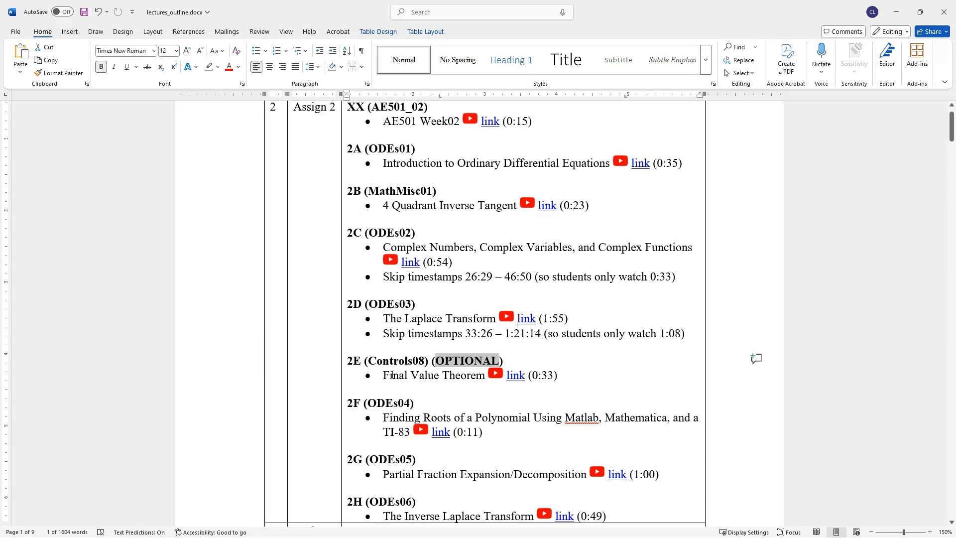
mouse_move(480, 382)
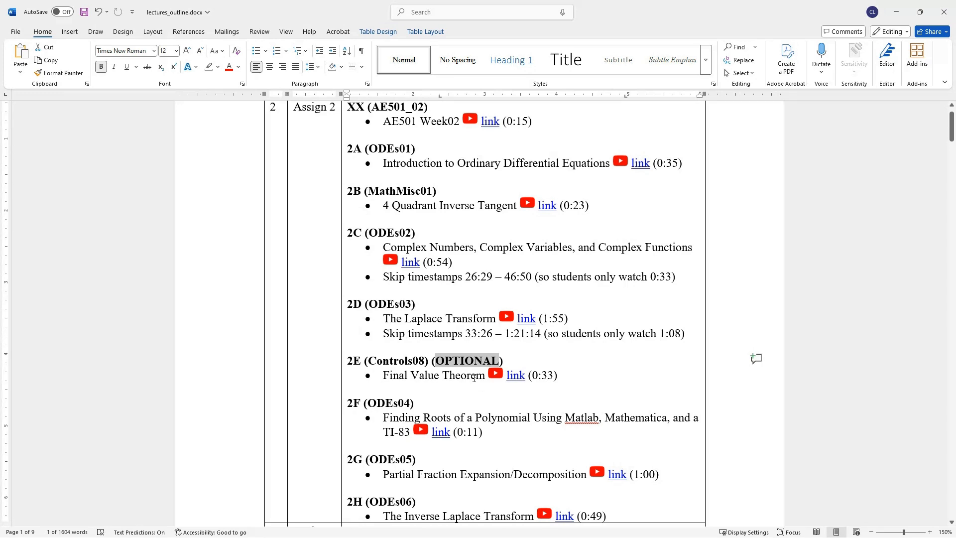
mouse_move(384, 362)
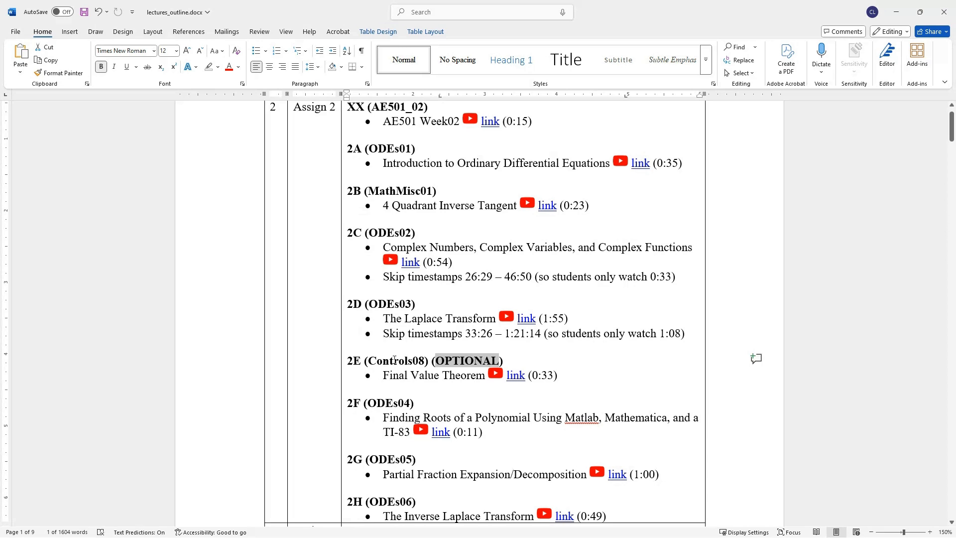
mouse_move(409, 319)
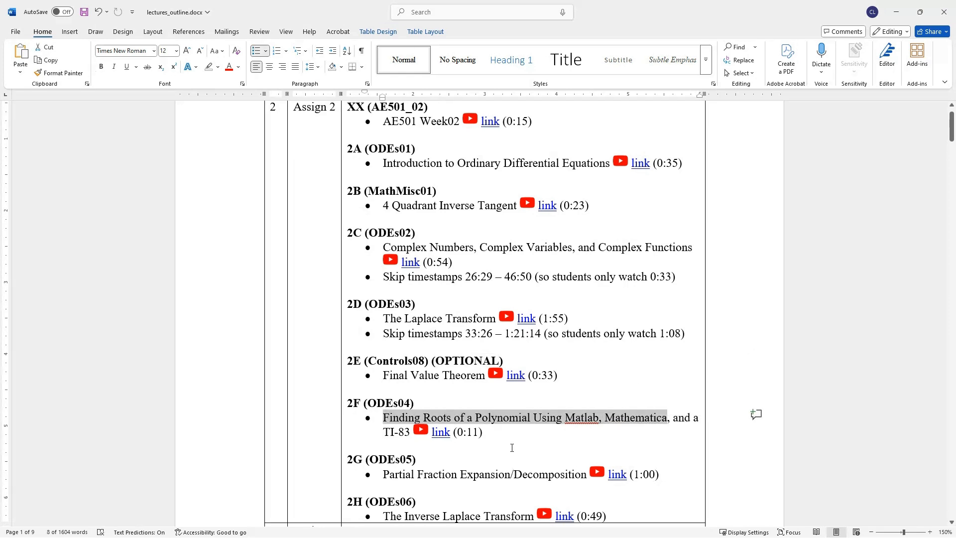
mouse_move(476, 446)
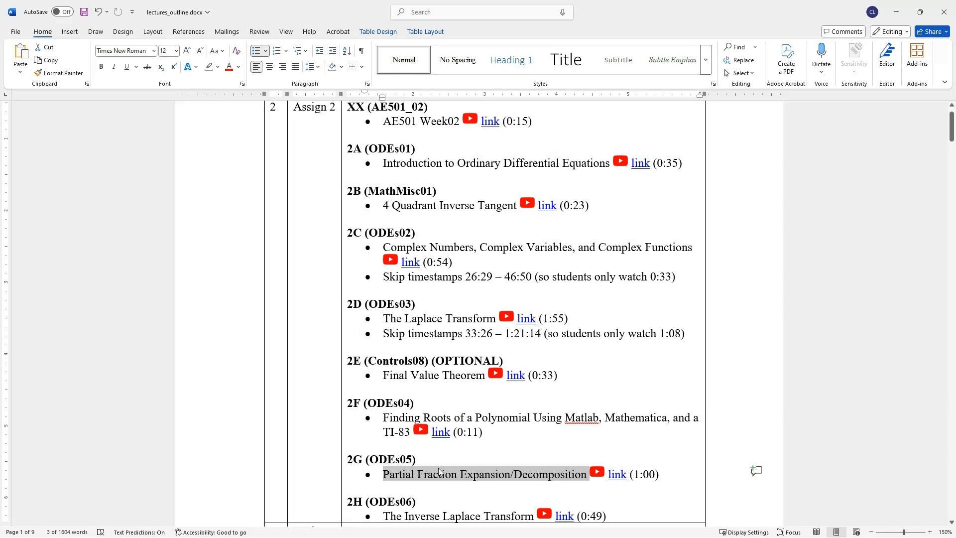
mouse_move(524, 462)
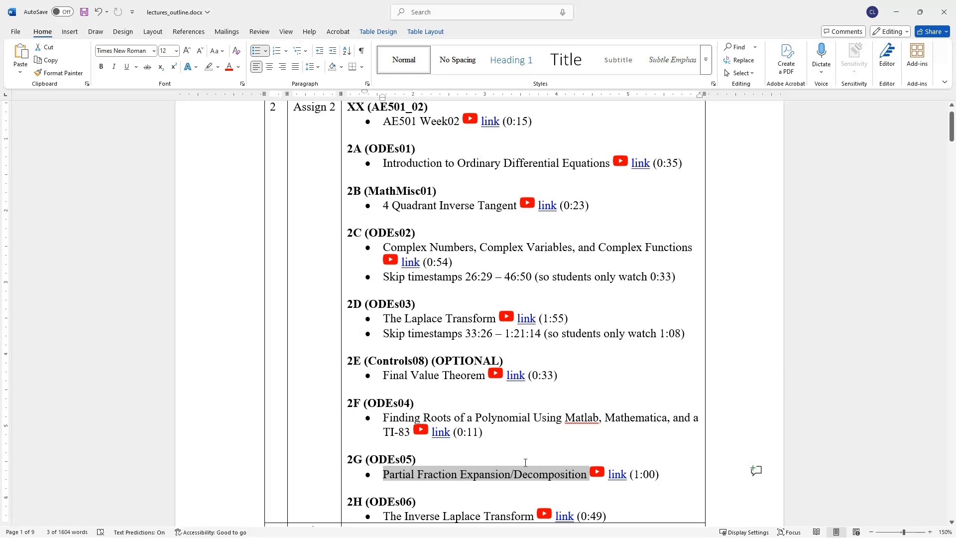
mouse_move(514, 473)
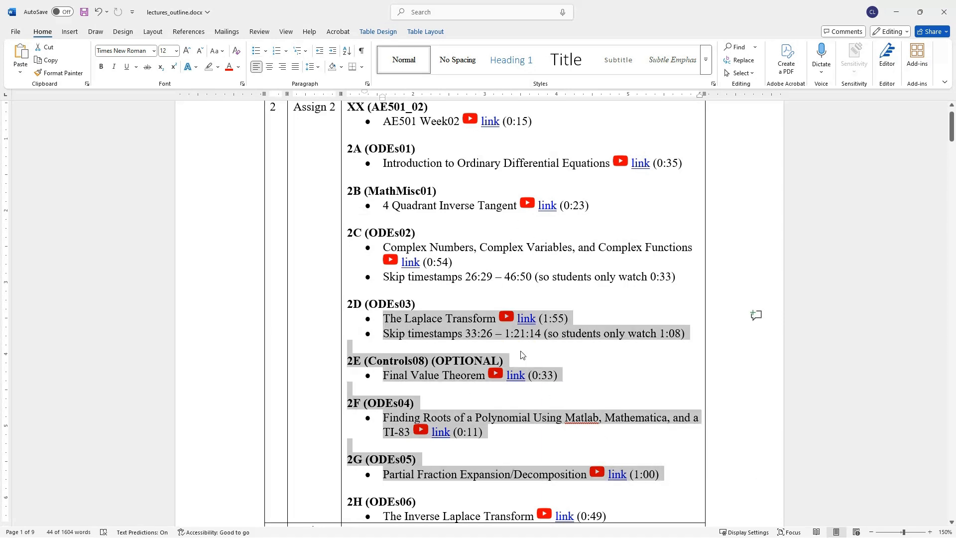
mouse_move(503, 479)
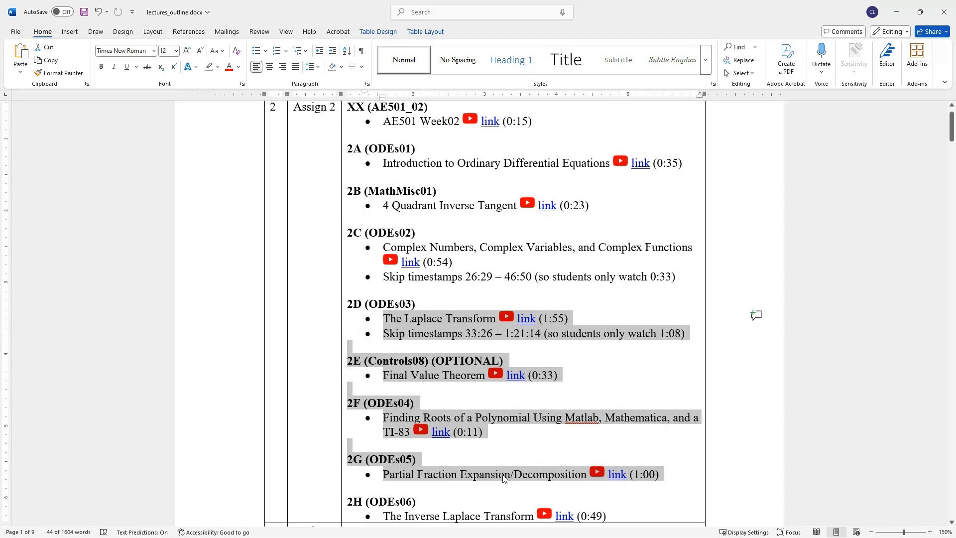
mouse_move(452, 477)
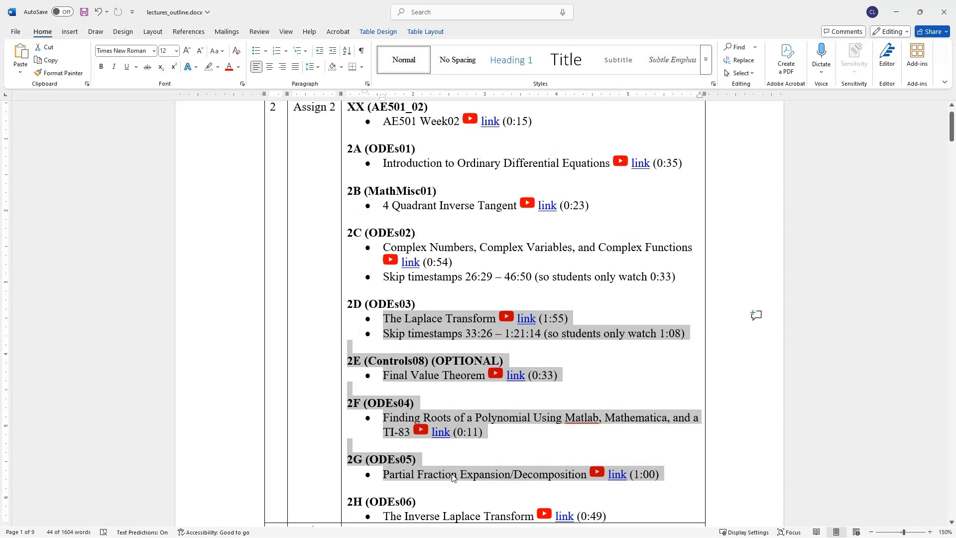
mouse_move(492, 477)
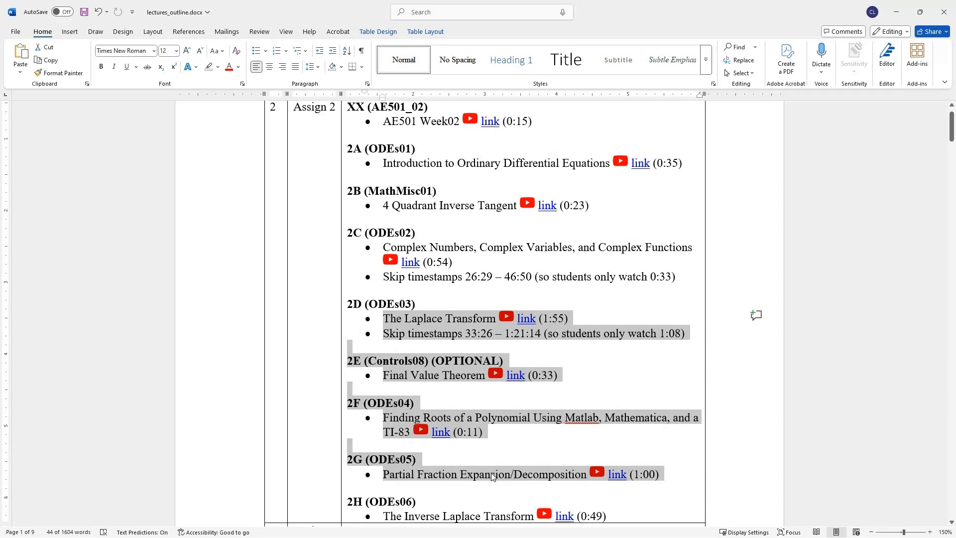
click(476, 473)
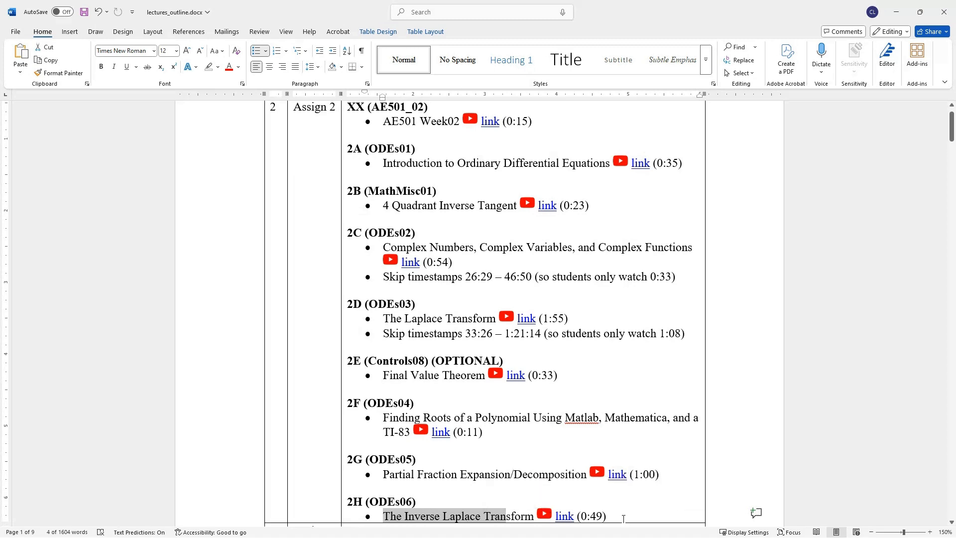
mouse_move(434, 514)
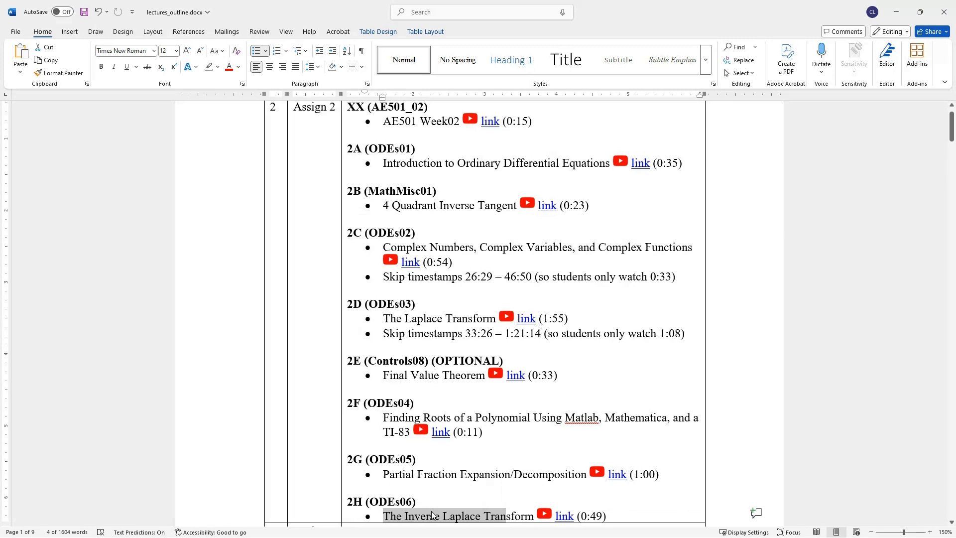
mouse_move(389, 231)
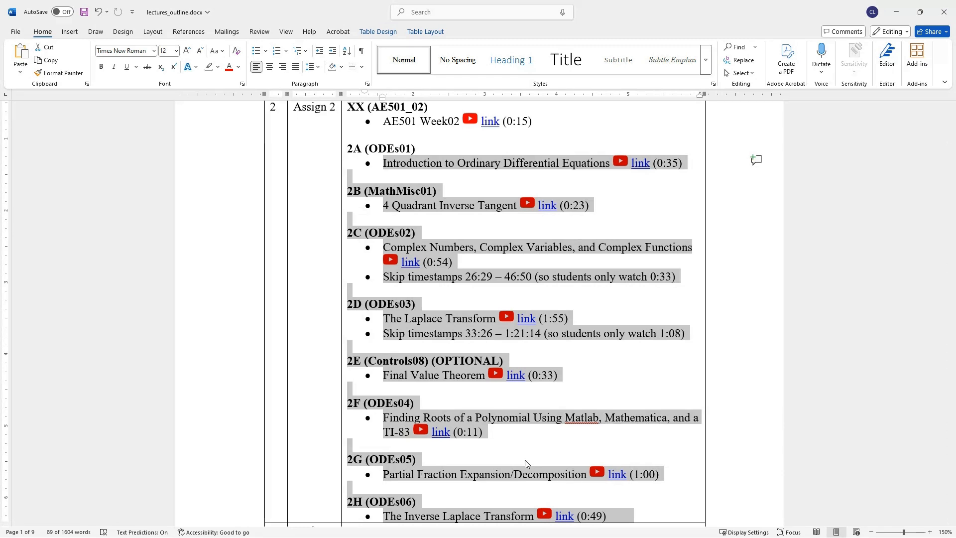
scroll(down, 3)
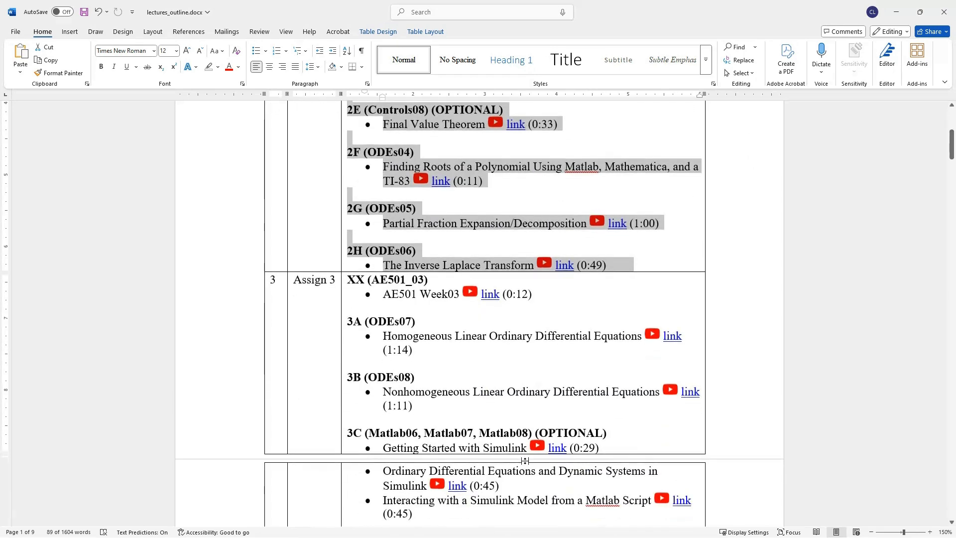
scroll(down, 3)
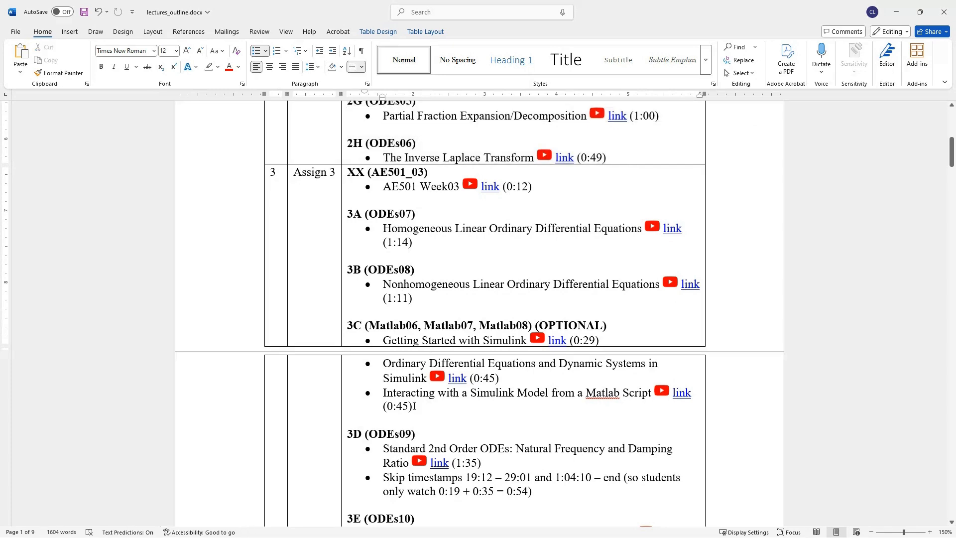
scroll(up, 3)
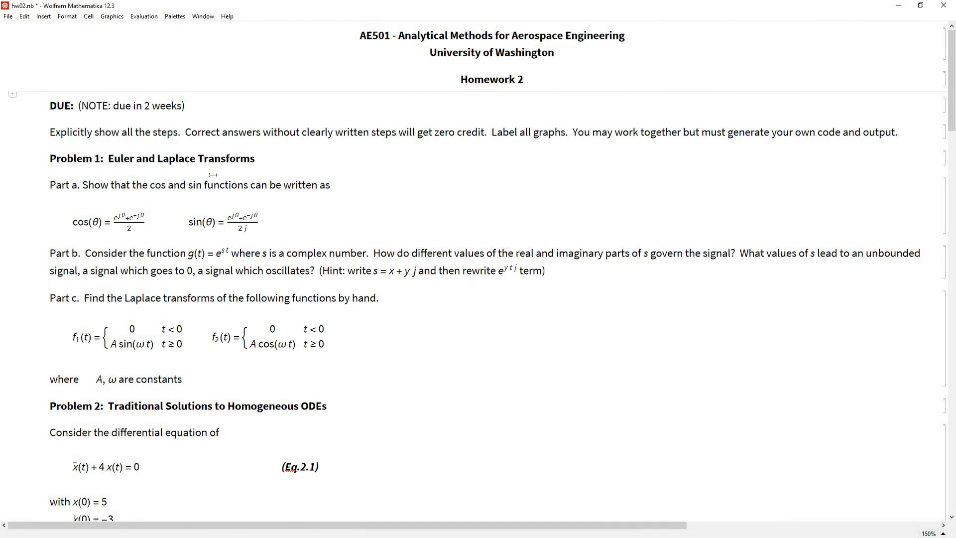
mouse_move(417, 132)
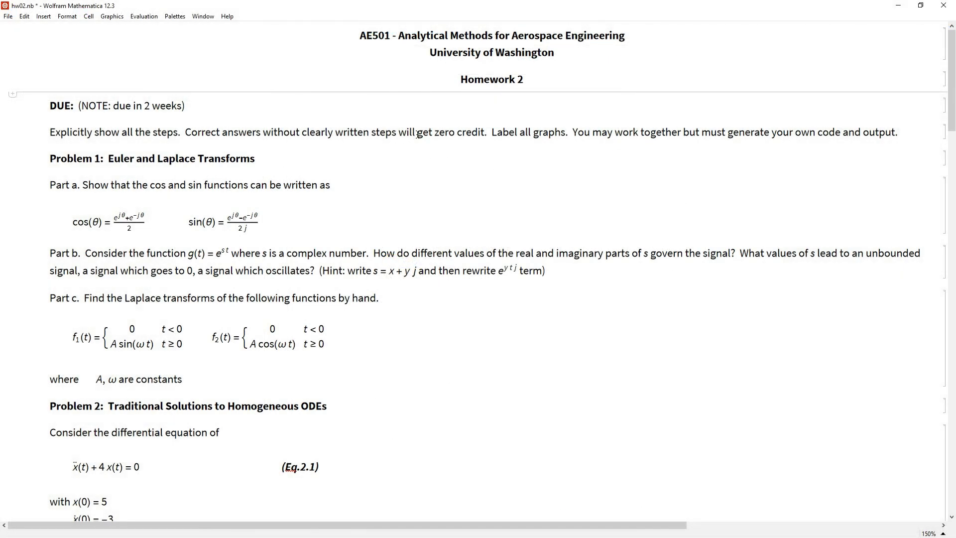
mouse_move(402, 112)
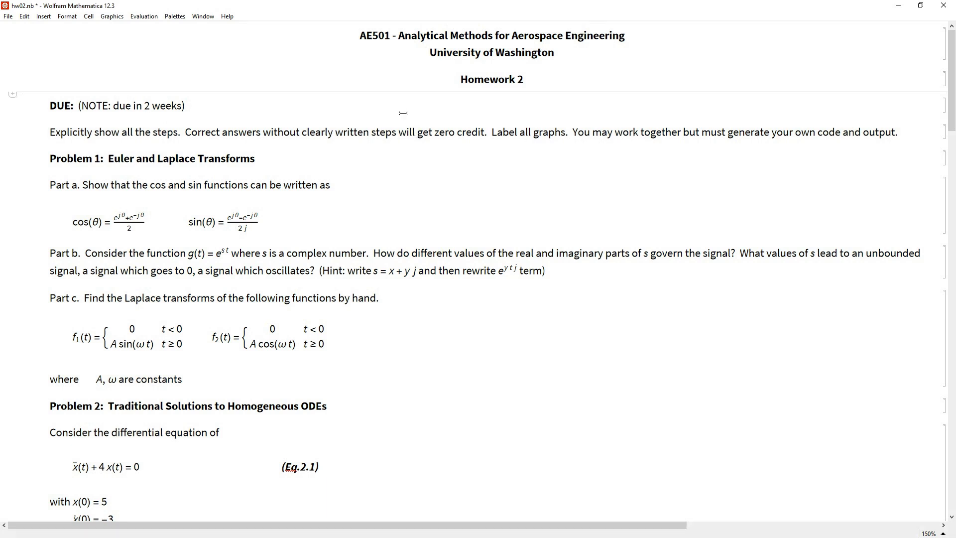
mouse_move(281, 131)
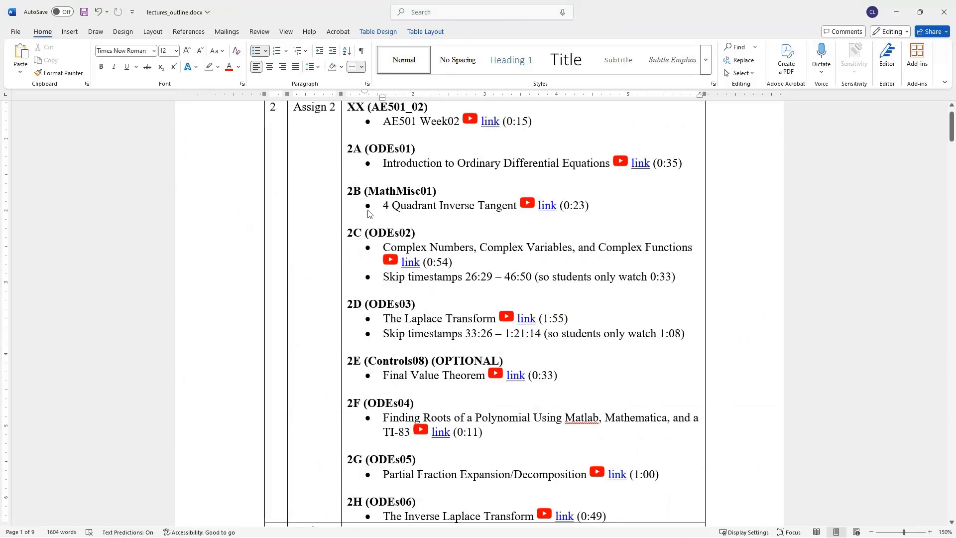
mouse_move(222, 194)
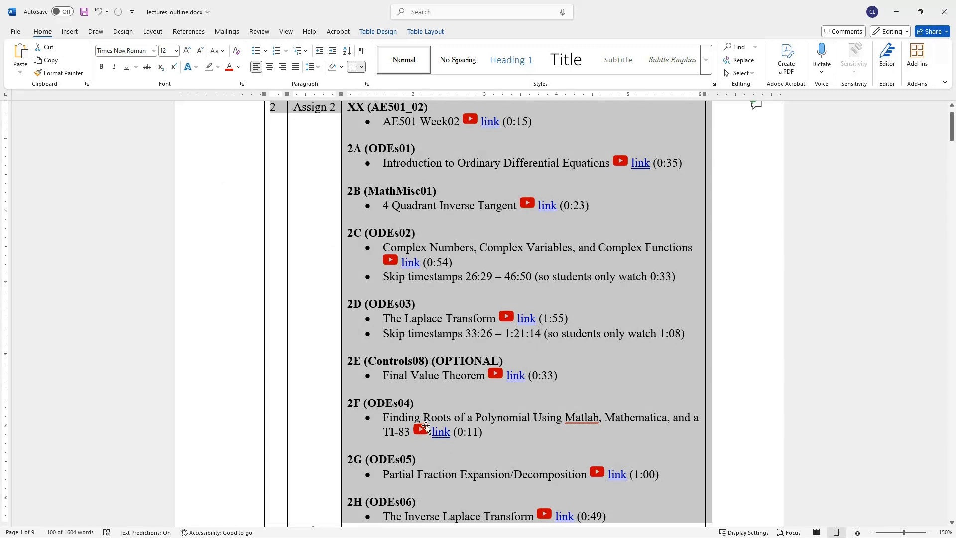
- Scroll the outline to the Assign 2 row of lecture videos
scroll(down, 3)
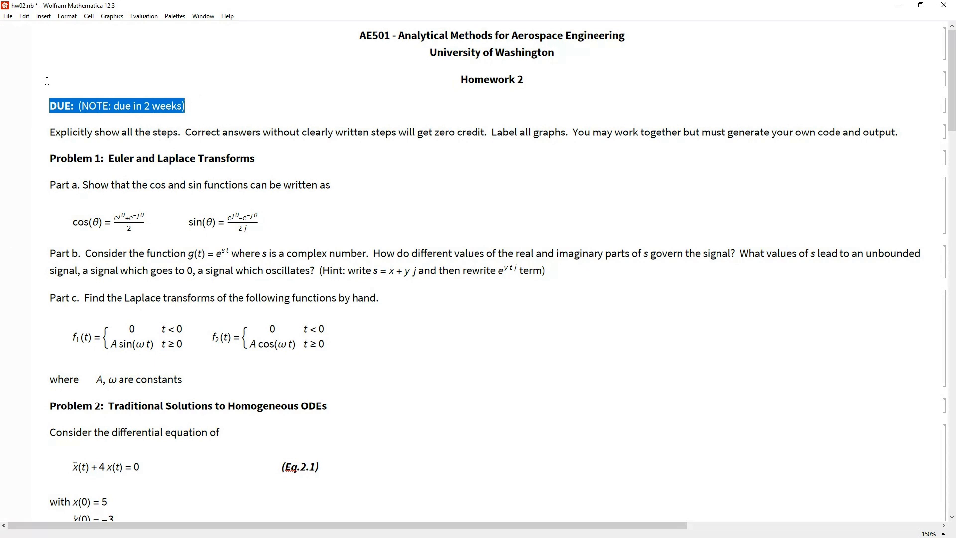
mouse_move(42, 157)
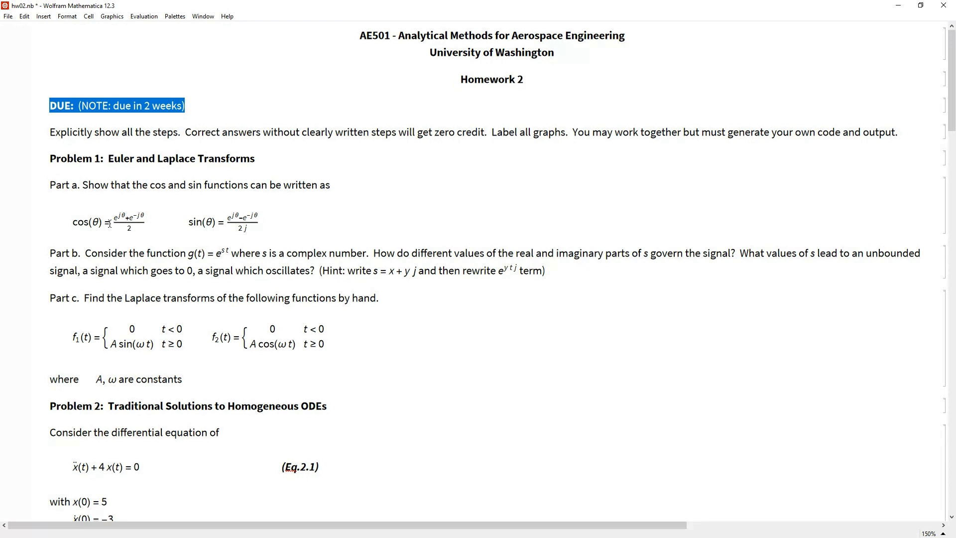
mouse_move(118, 212)
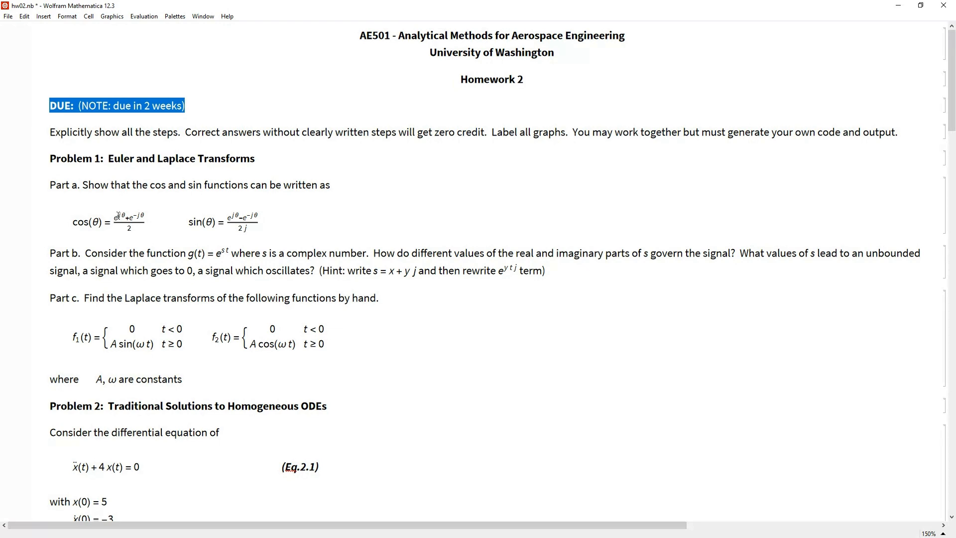
mouse_move(267, 232)
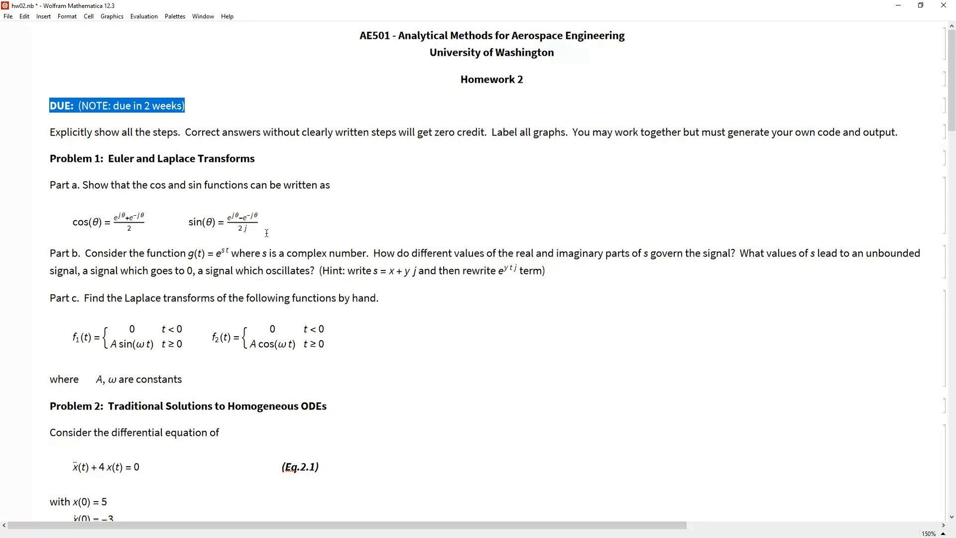
mouse_move(240, 227)
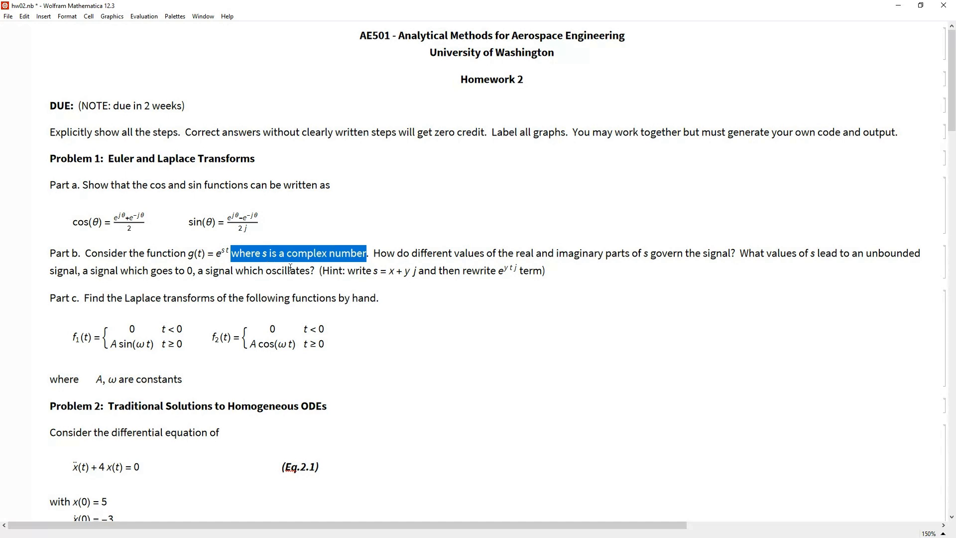
mouse_move(398, 256)
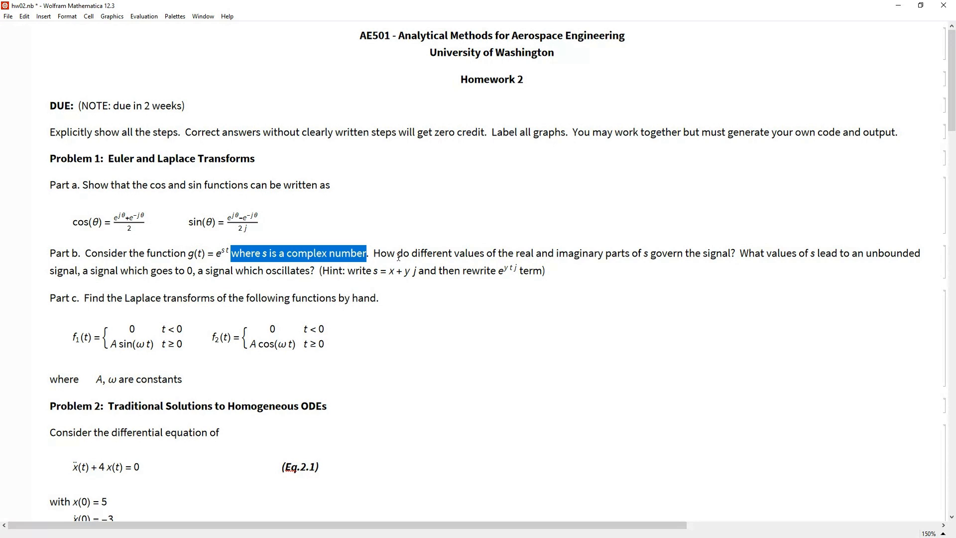
mouse_move(447, 253)
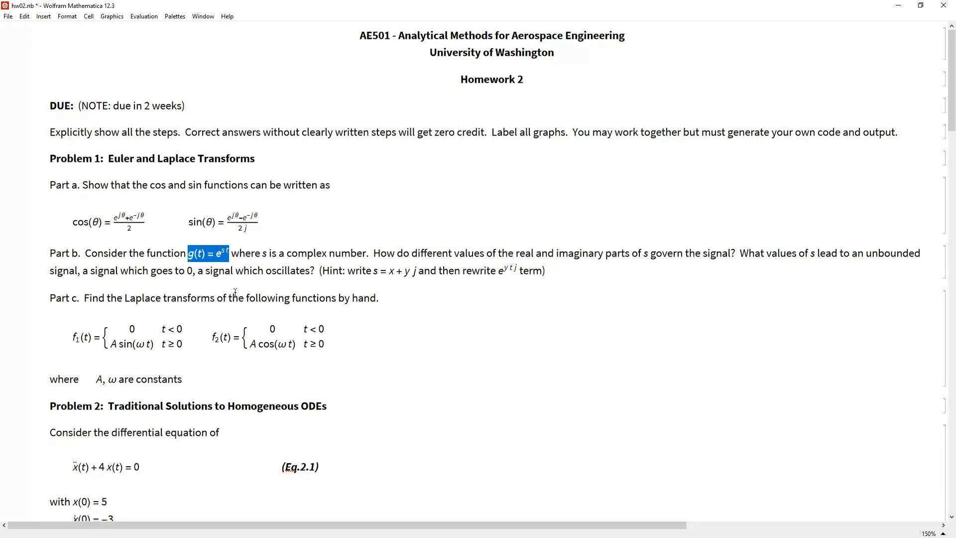
mouse_move(235, 278)
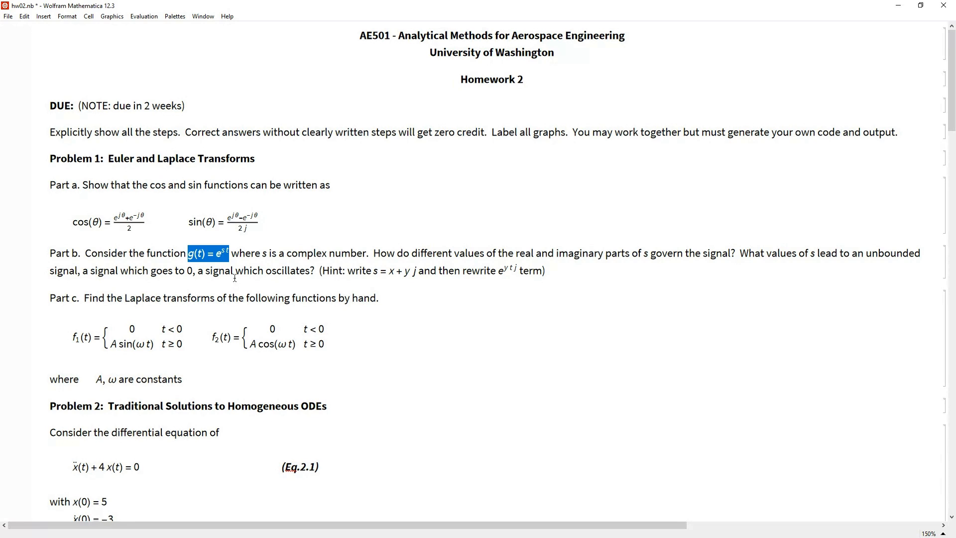
mouse_move(442, 283)
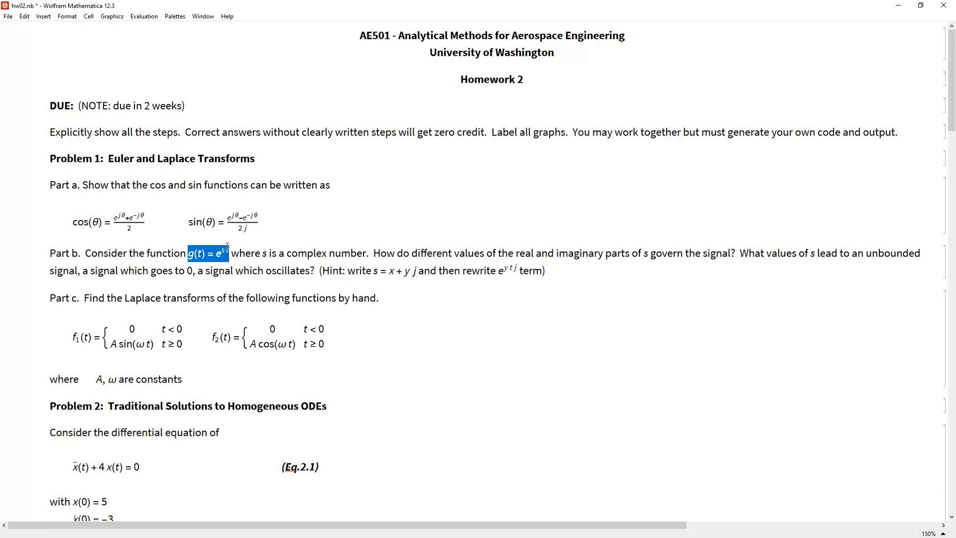
mouse_move(333, 256)
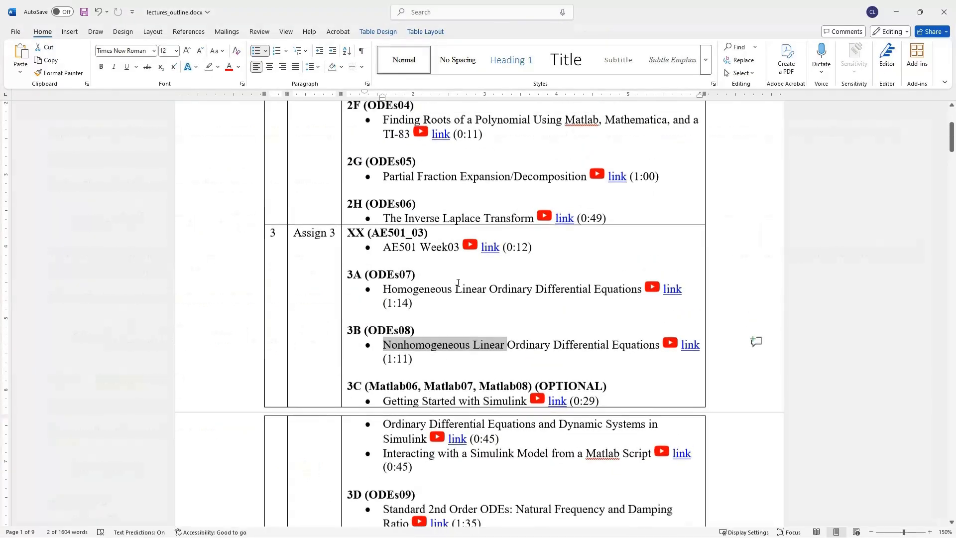
- Scroll the outline up to the Assign 3 row of lecture videos
scroll(up, 3)
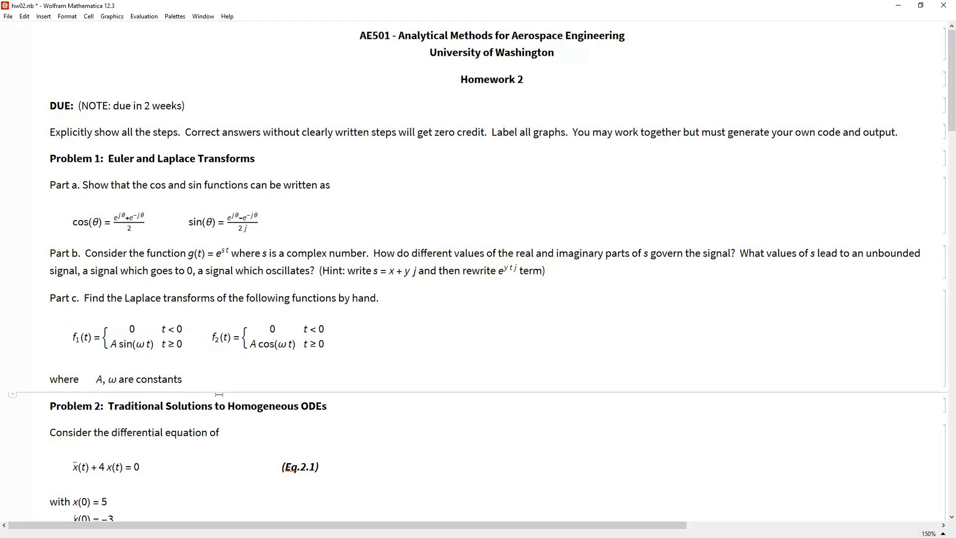
- Scroll hw02.nb down to Problem 2's initial conditions and Part b prompt
scroll(down, 3)
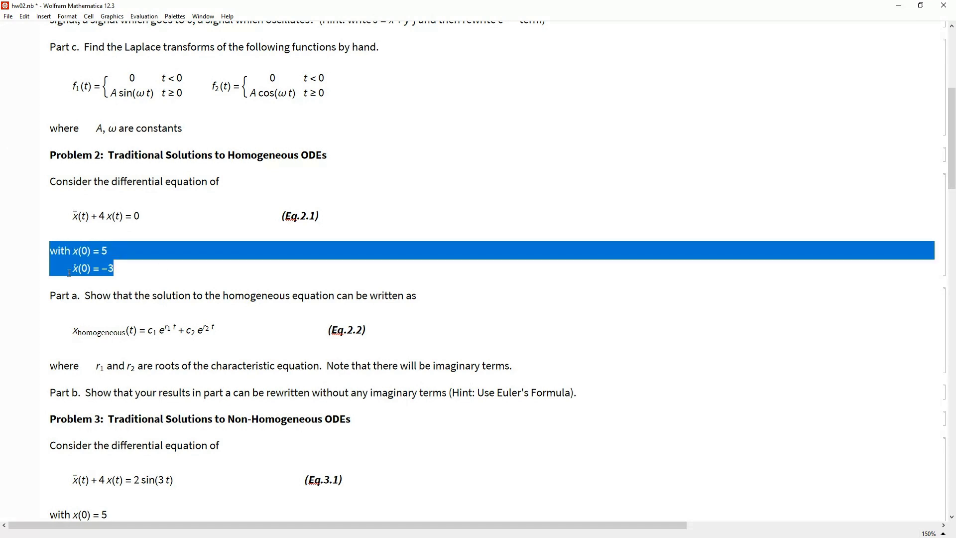
mouse_move(102, 332)
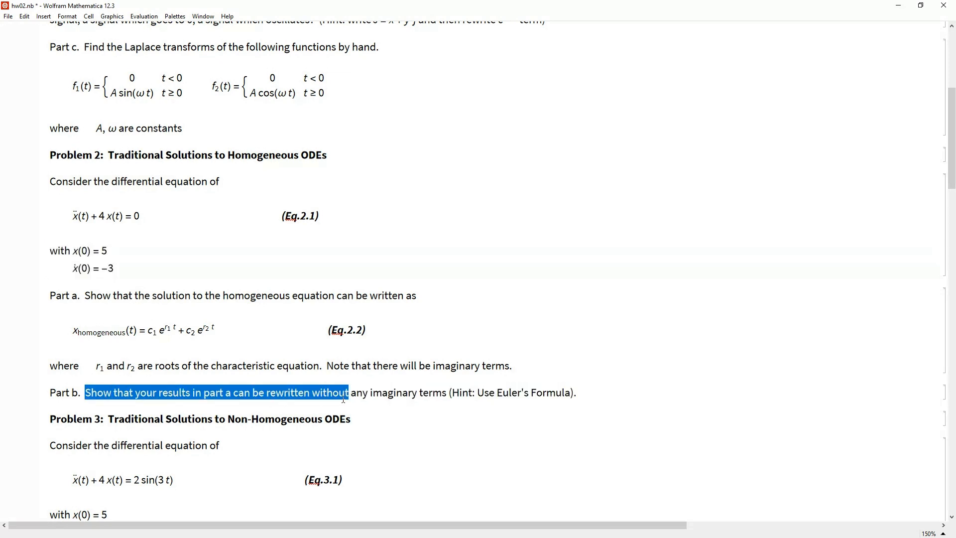
mouse_move(267, 357)
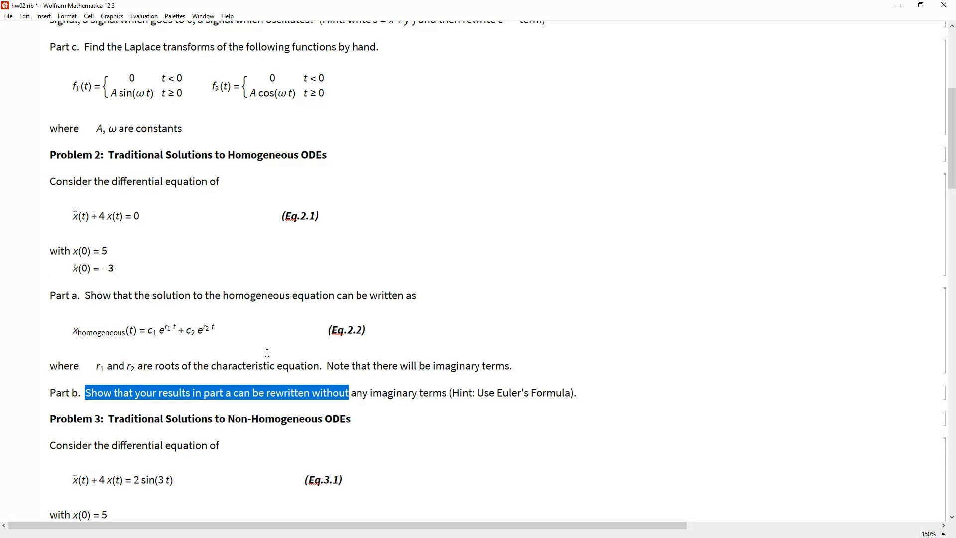
scroll(down, 3)
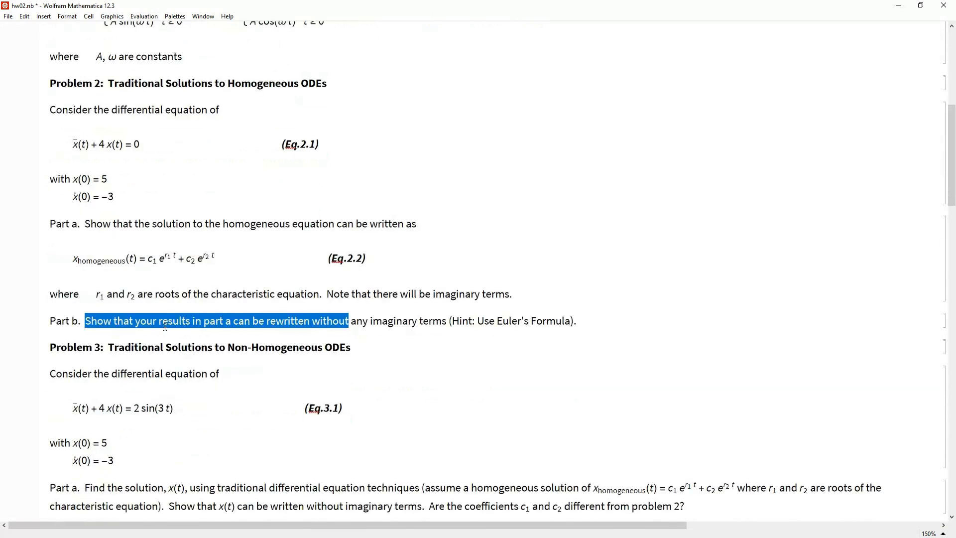
- Scroll to Problem 3's non-homogeneous equation and select its Part b Laplace-method line
click(141, 143)
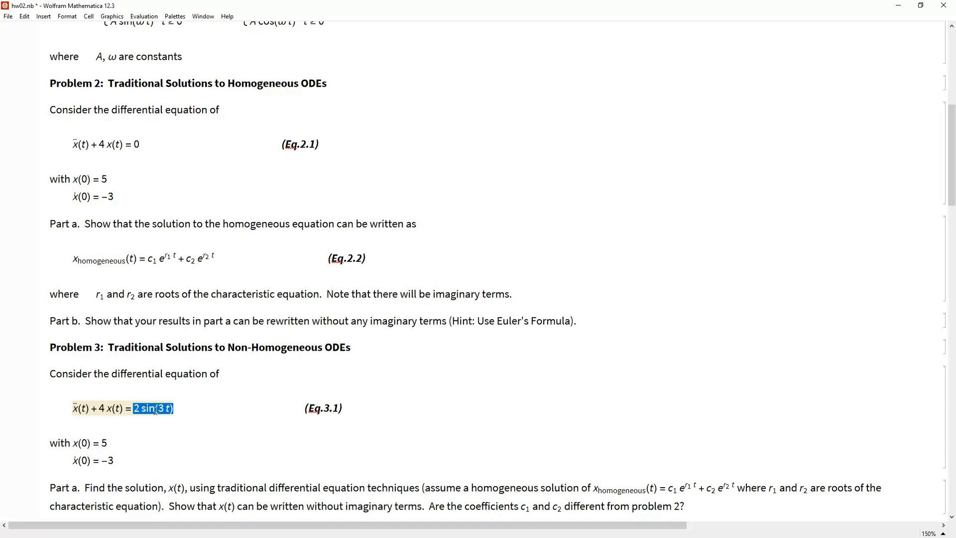
scroll(down, 3)
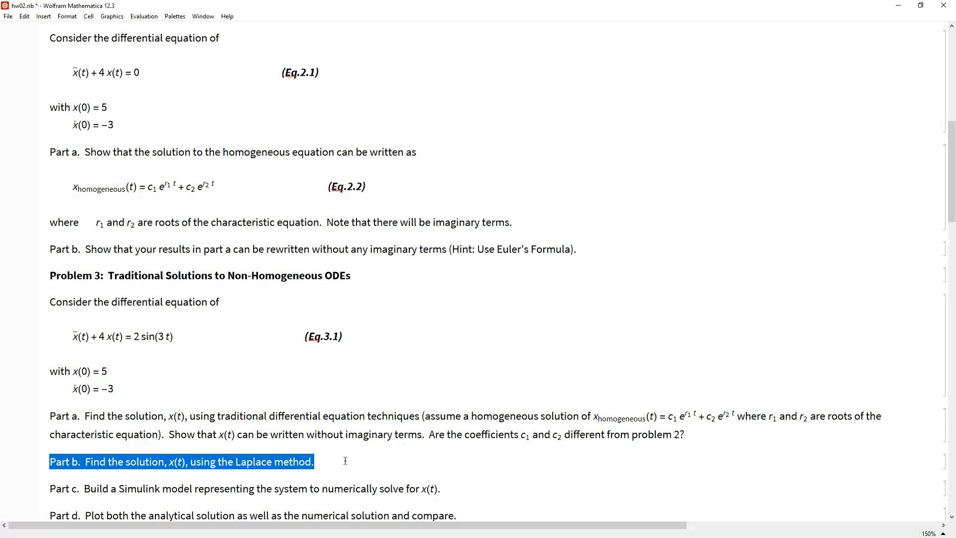
mouse_move(132, 362)
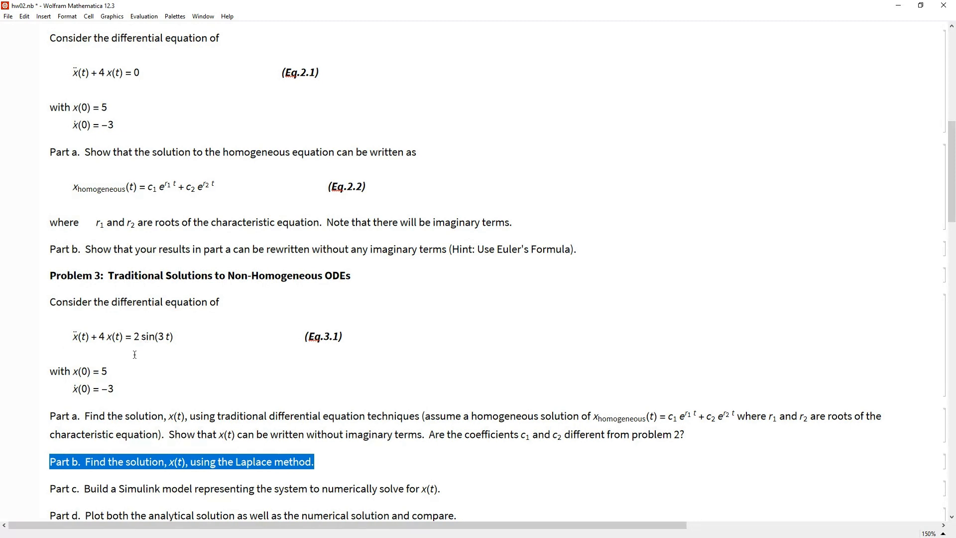
mouse_move(125, 427)
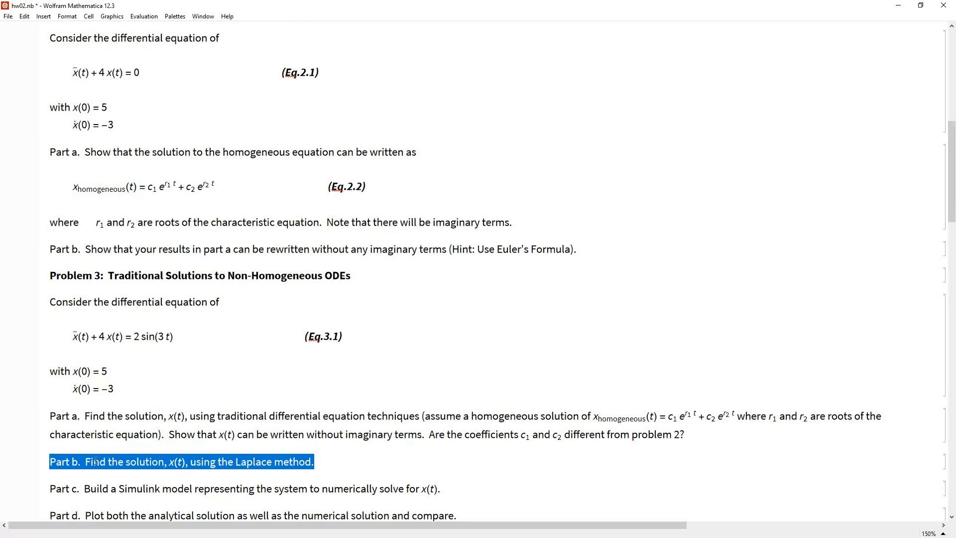
- Scroll to Problem 3 Part c's Simulink-model prompt with the Problem 4 heading in view
scroll(down, 3)
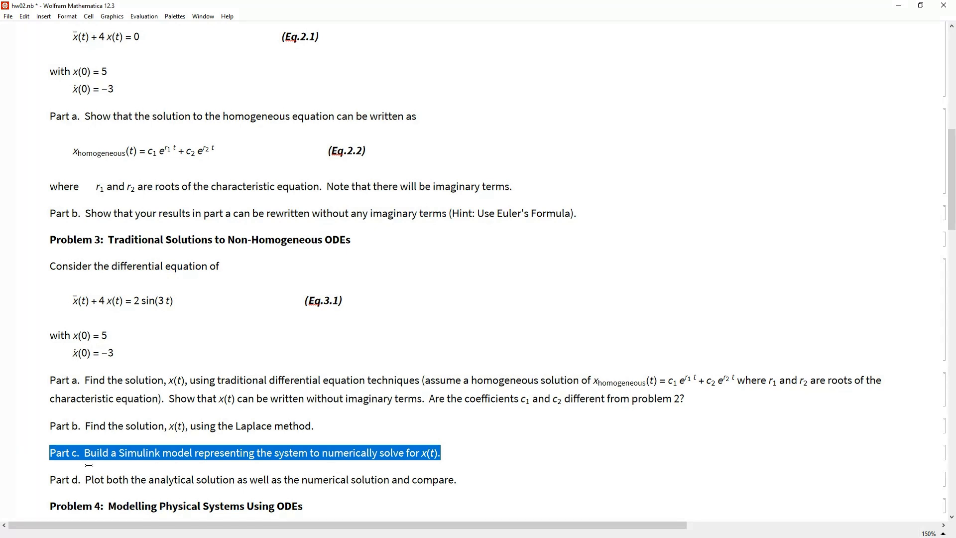
mouse_move(187, 345)
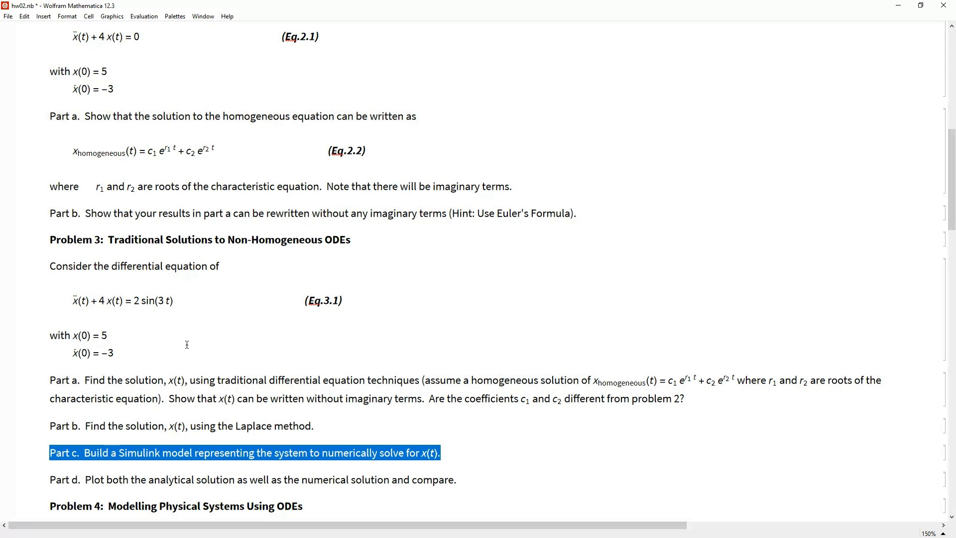
mouse_move(252, 409)
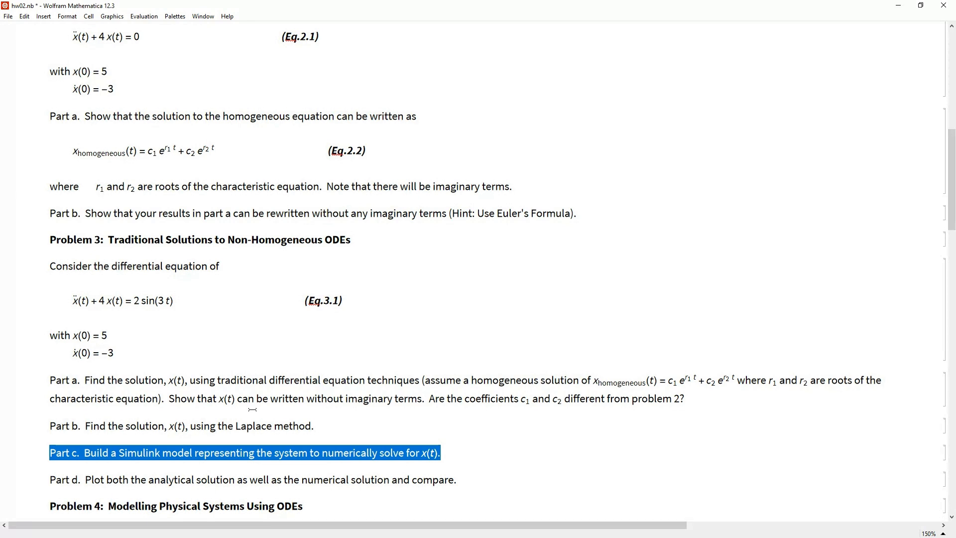
mouse_move(178, 285)
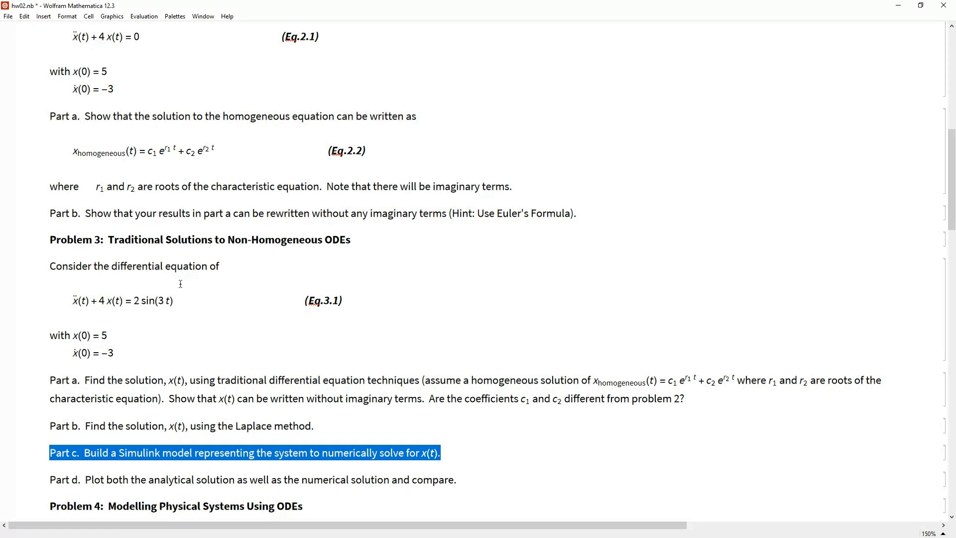
mouse_move(149, 405)
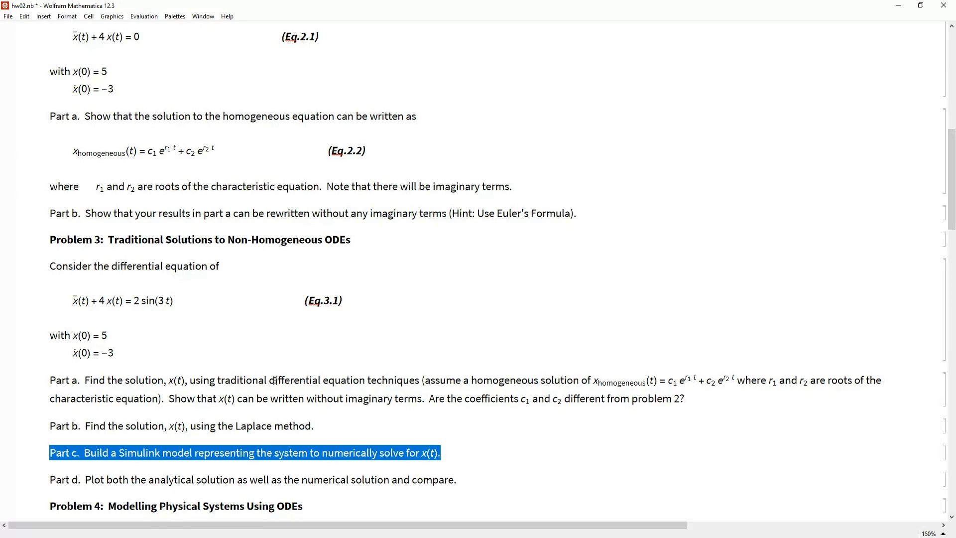
mouse_move(390, 287)
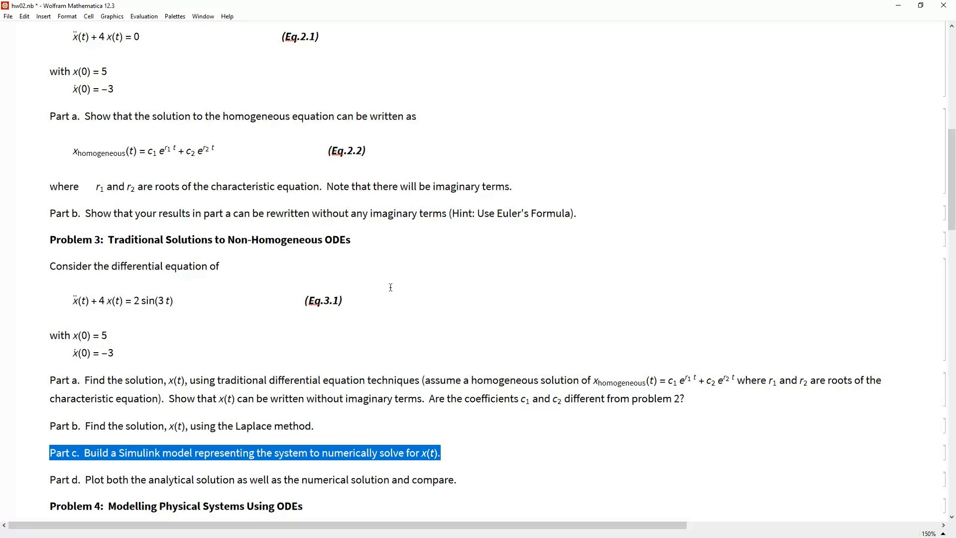
mouse_move(224, 390)
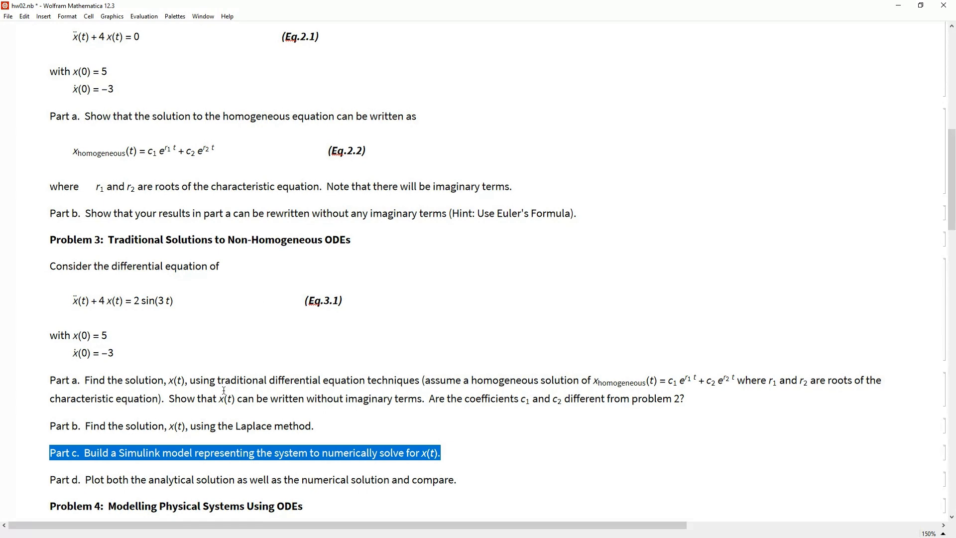
scroll(down, 3)
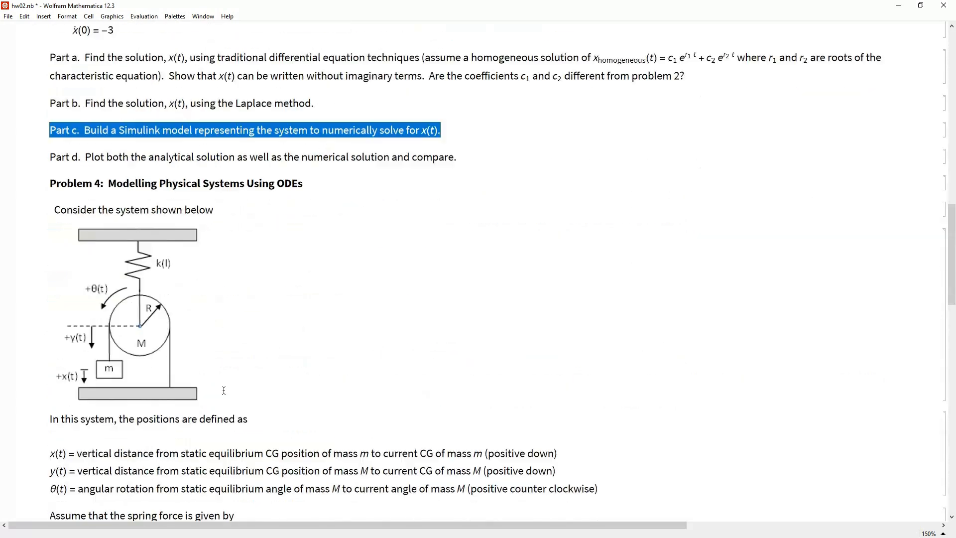
scroll(down, 3)
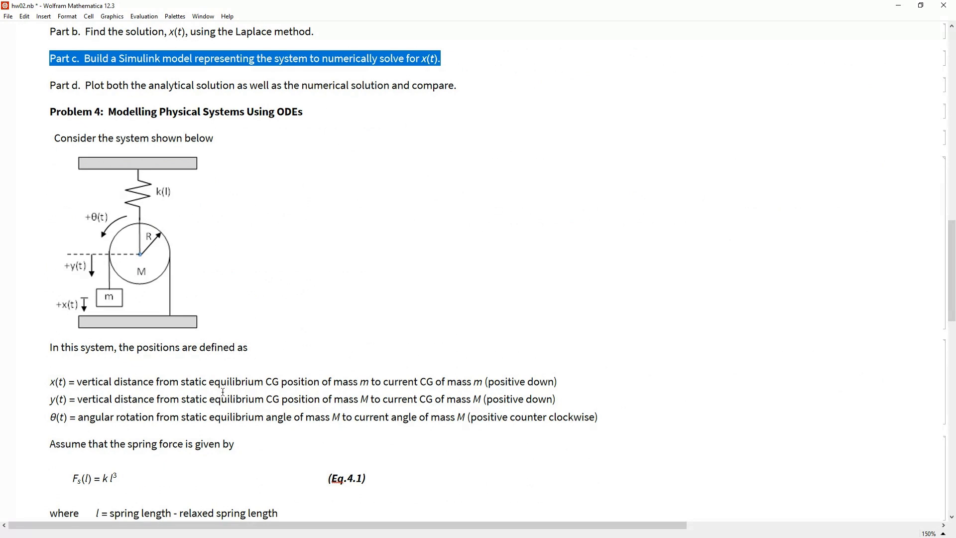
scroll(down, 3)
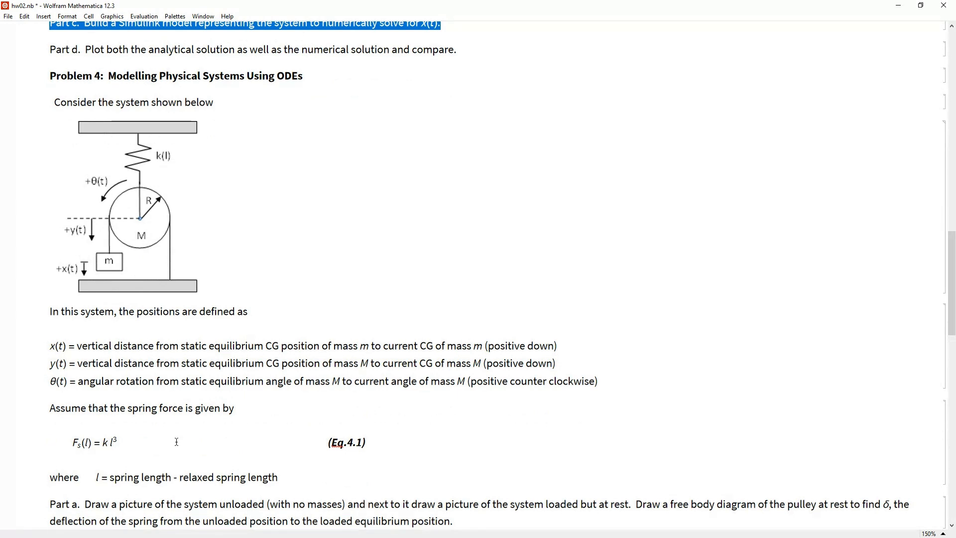
mouse_move(169, 273)
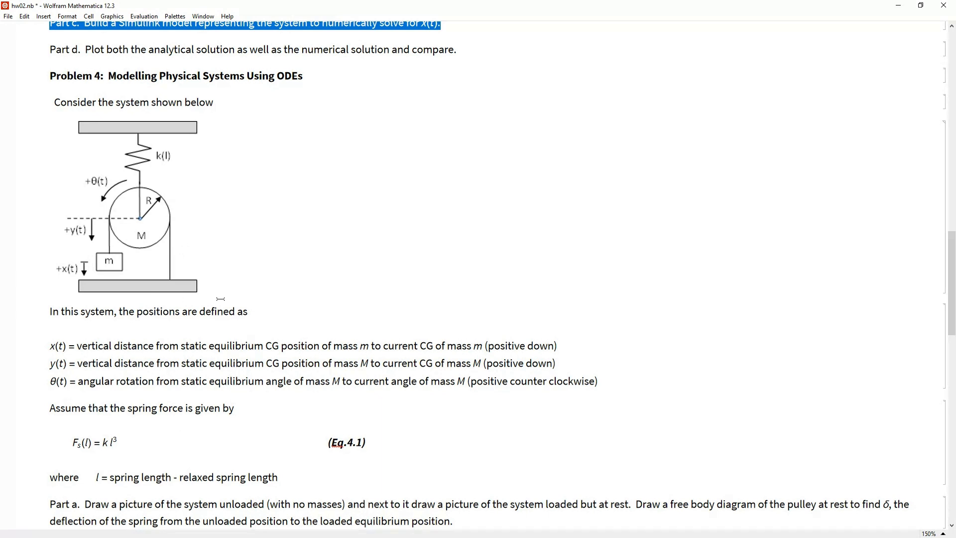
mouse_move(127, 223)
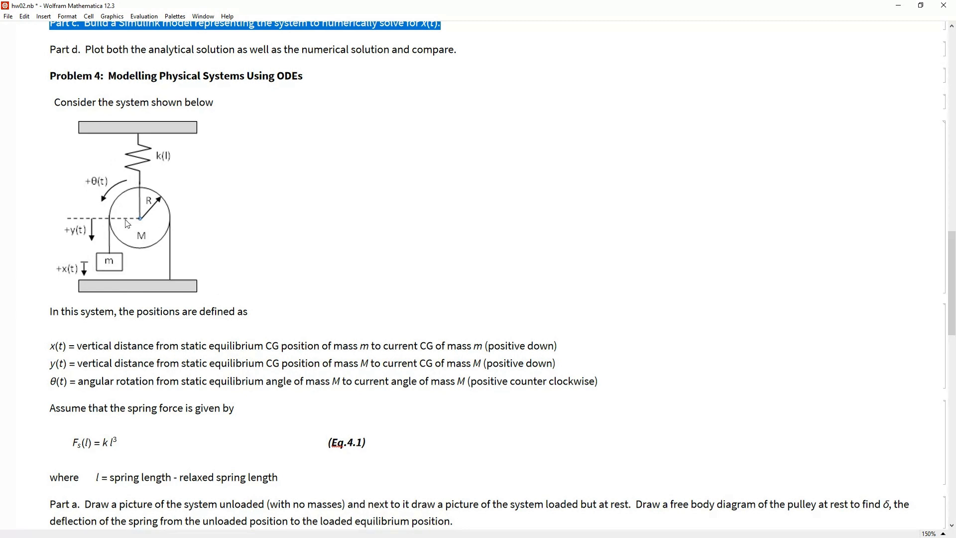
mouse_move(128, 210)
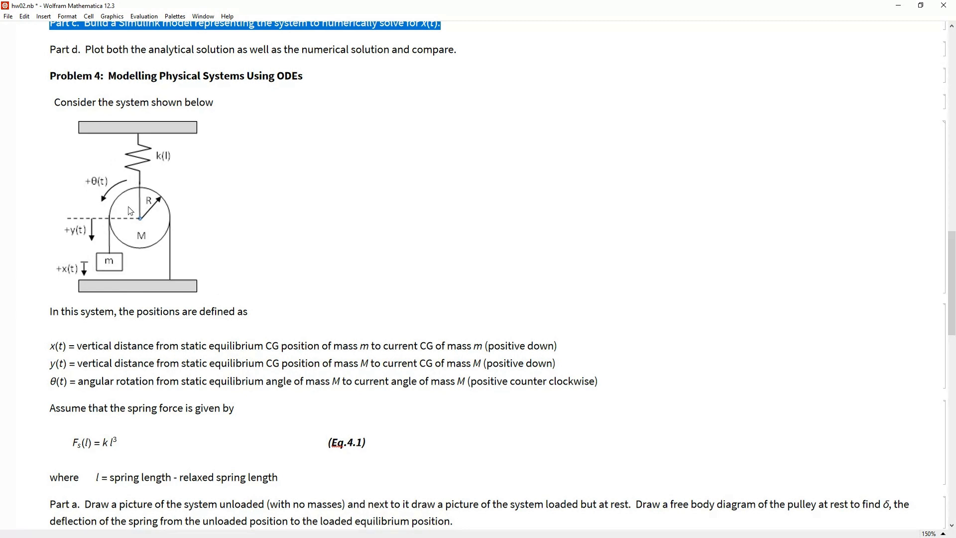
mouse_move(144, 141)
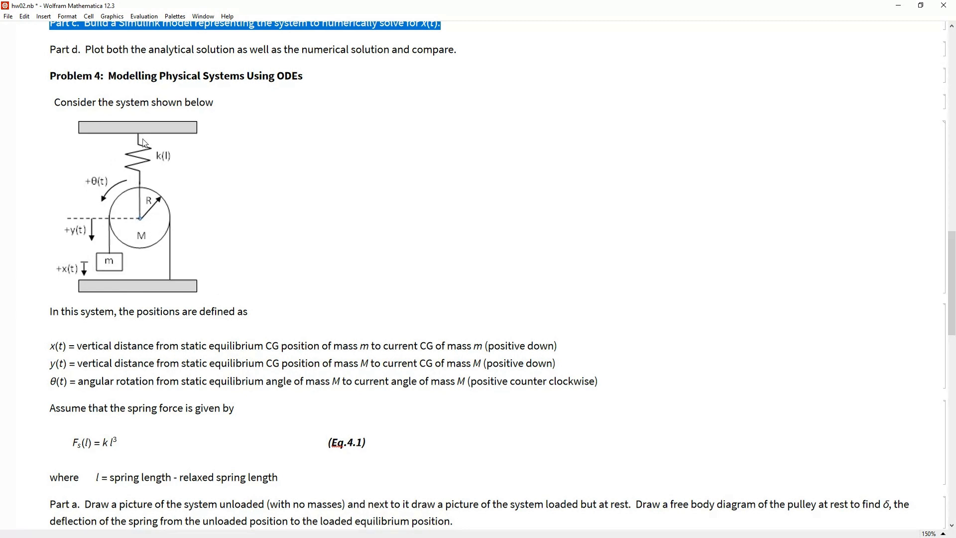
mouse_move(143, 147)
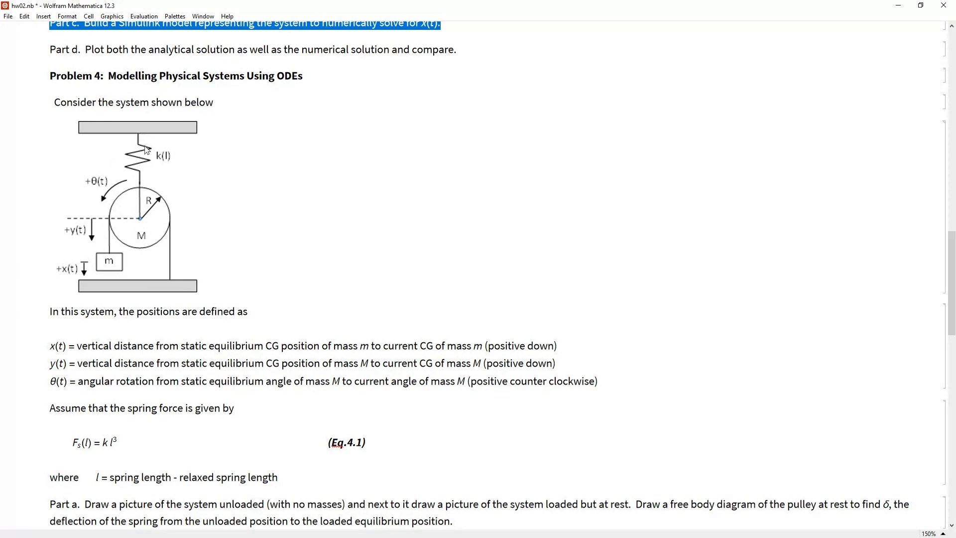
mouse_move(107, 273)
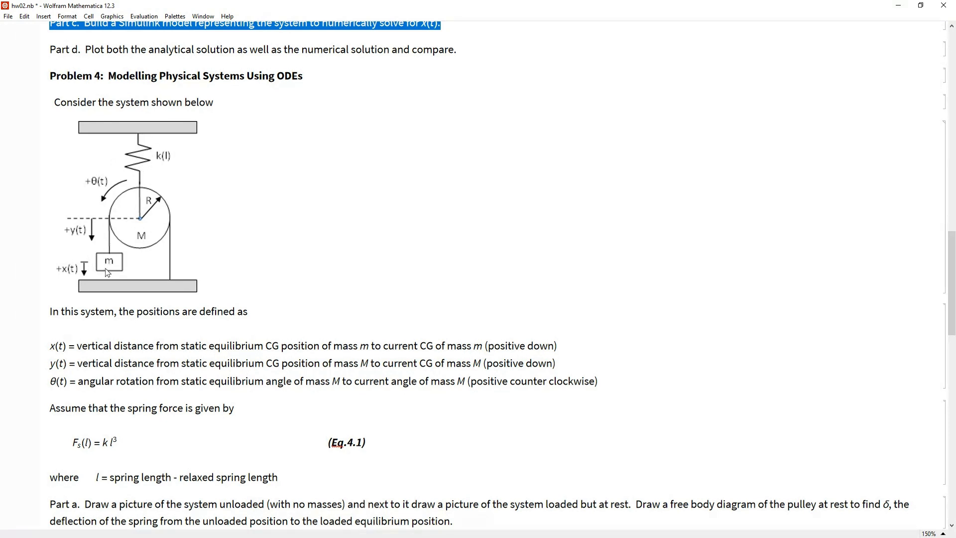
mouse_move(147, 270)
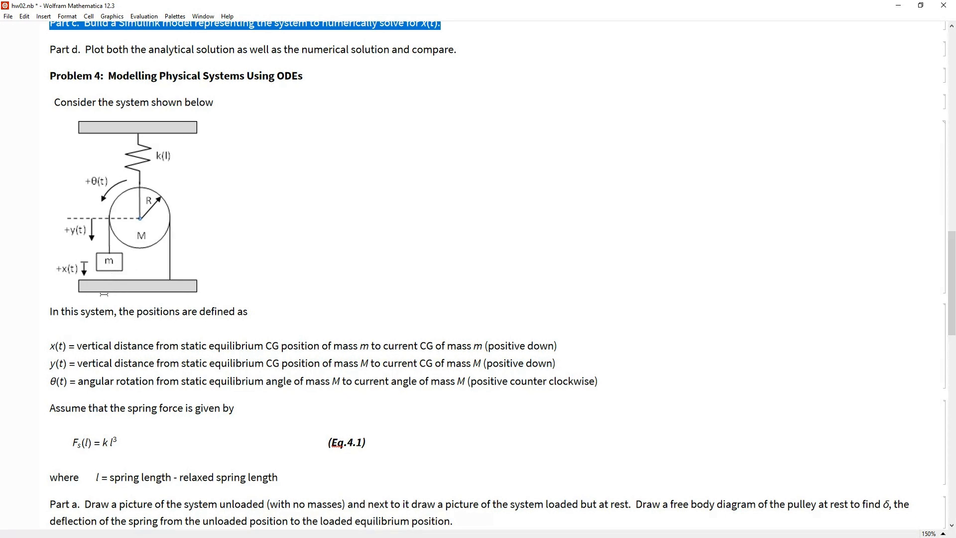
mouse_move(151, 238)
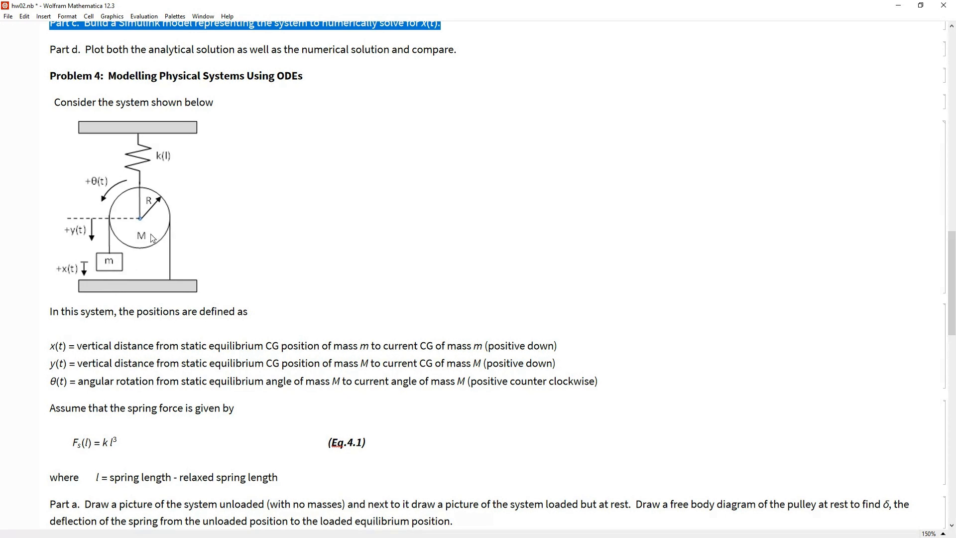
mouse_move(141, 243)
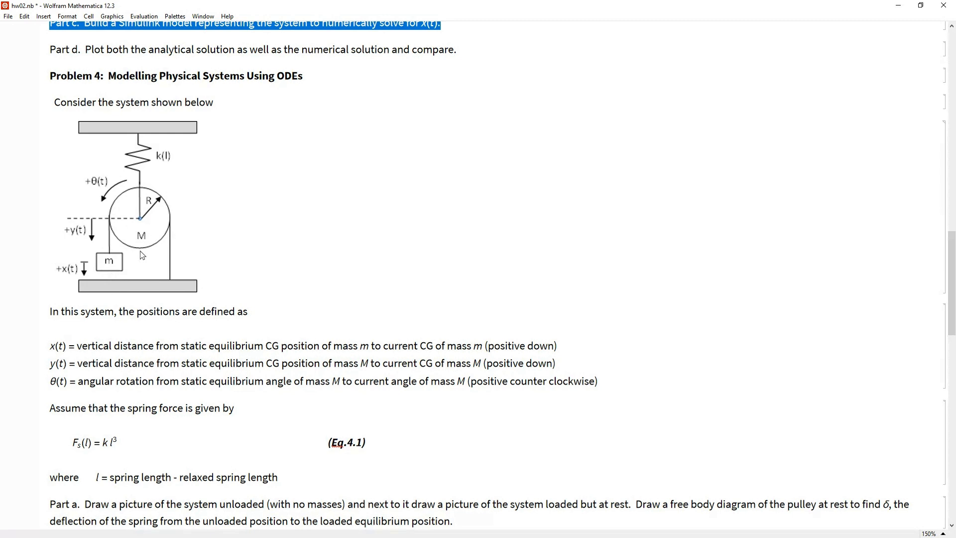
mouse_move(149, 246)
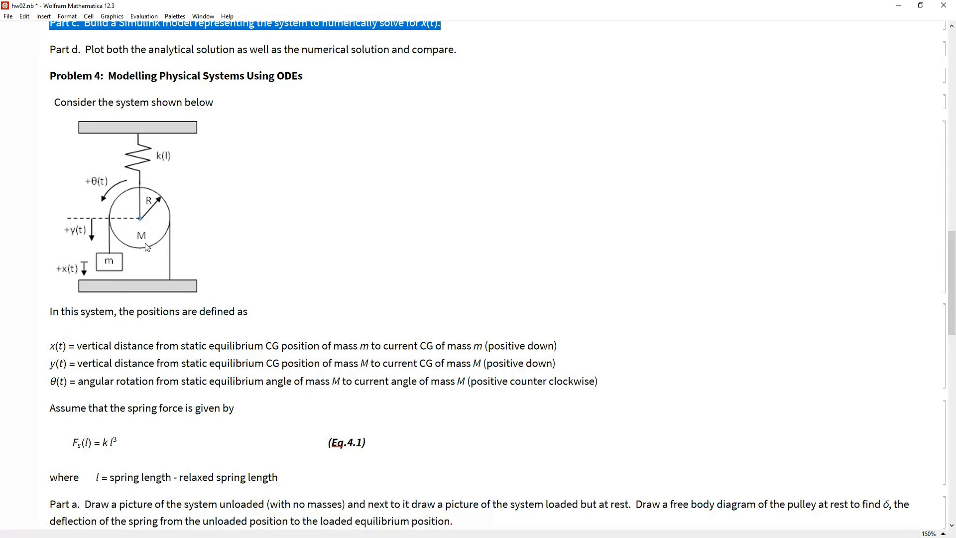
mouse_move(133, 267)
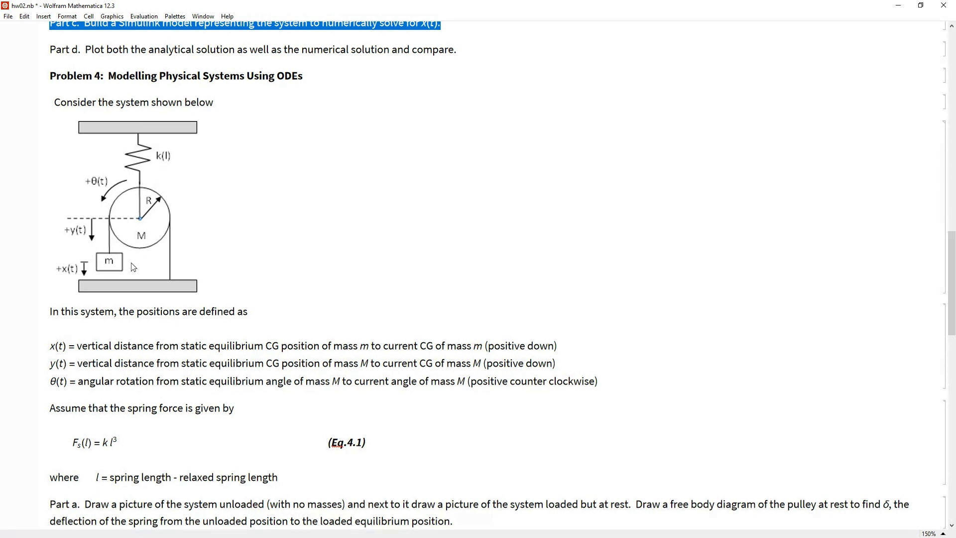
mouse_move(140, 241)
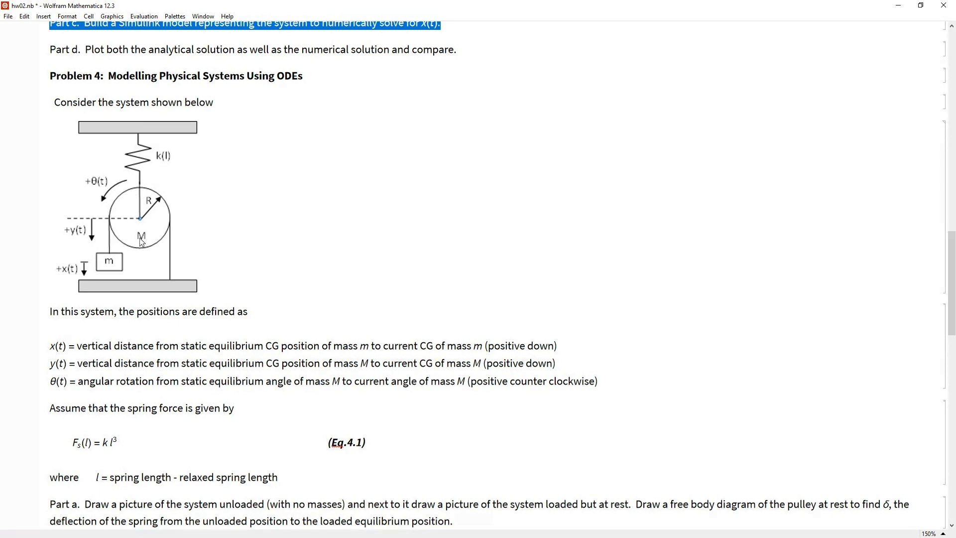
mouse_move(89, 194)
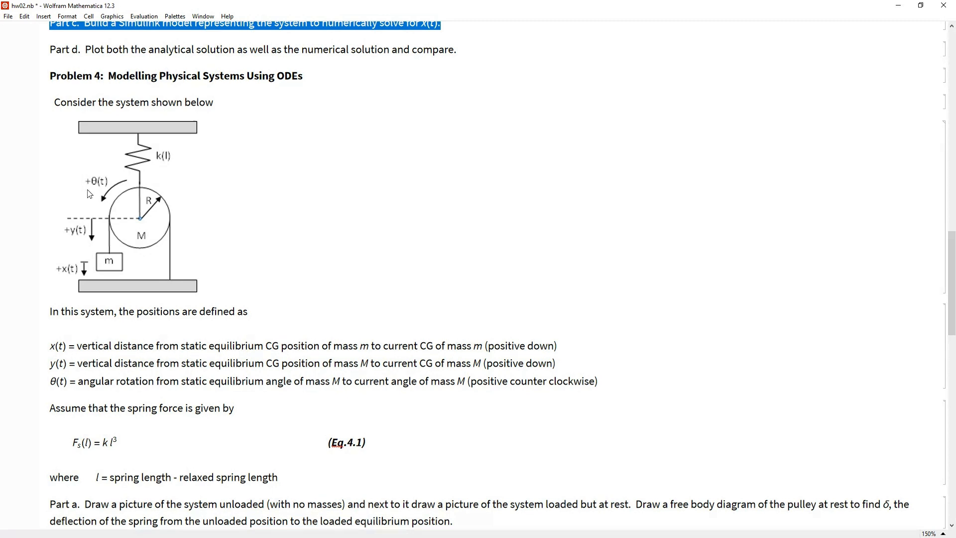
mouse_move(146, 224)
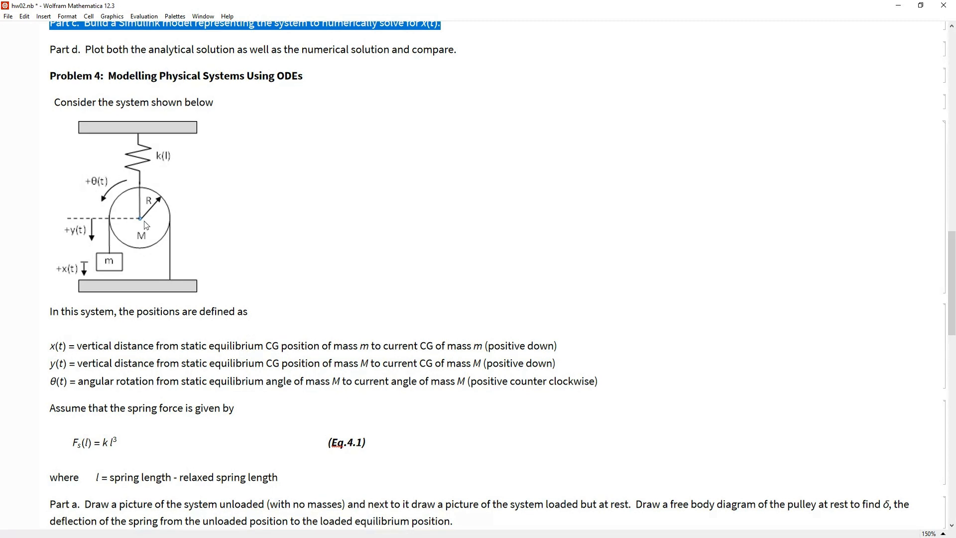
mouse_move(95, 233)
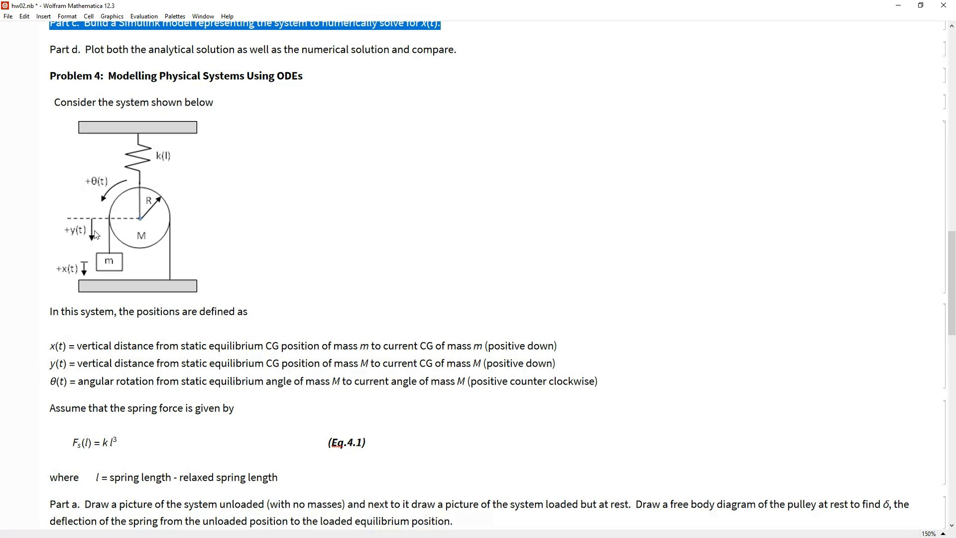
mouse_move(141, 222)
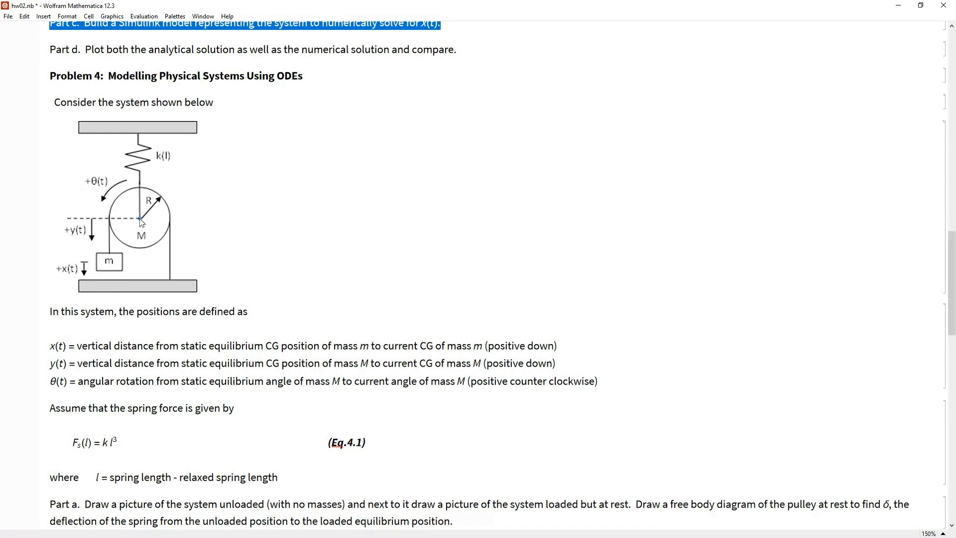
mouse_move(139, 229)
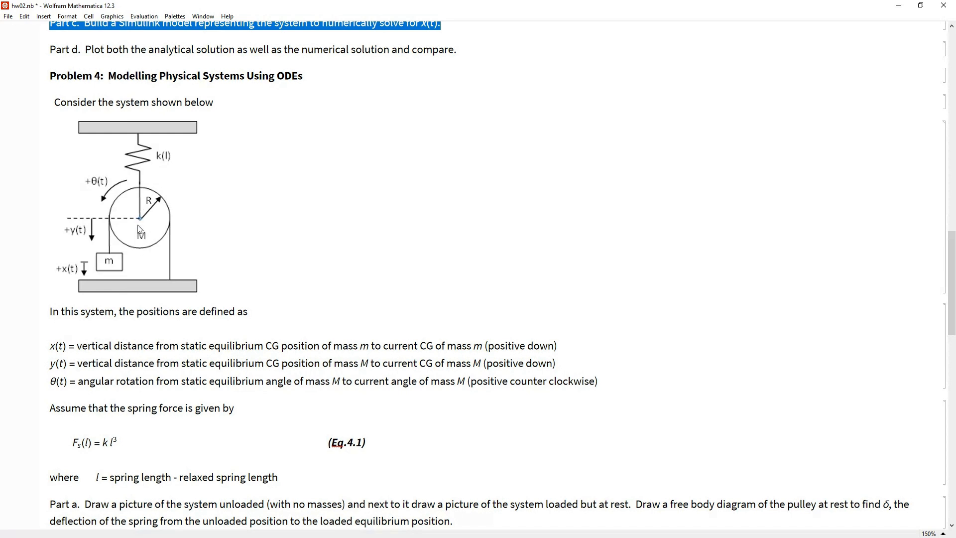
mouse_move(89, 271)
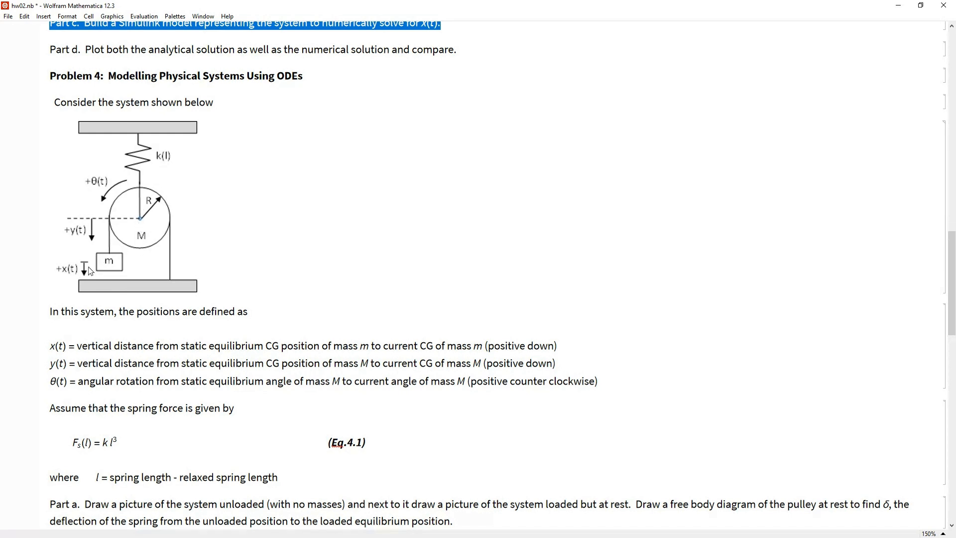
mouse_move(110, 262)
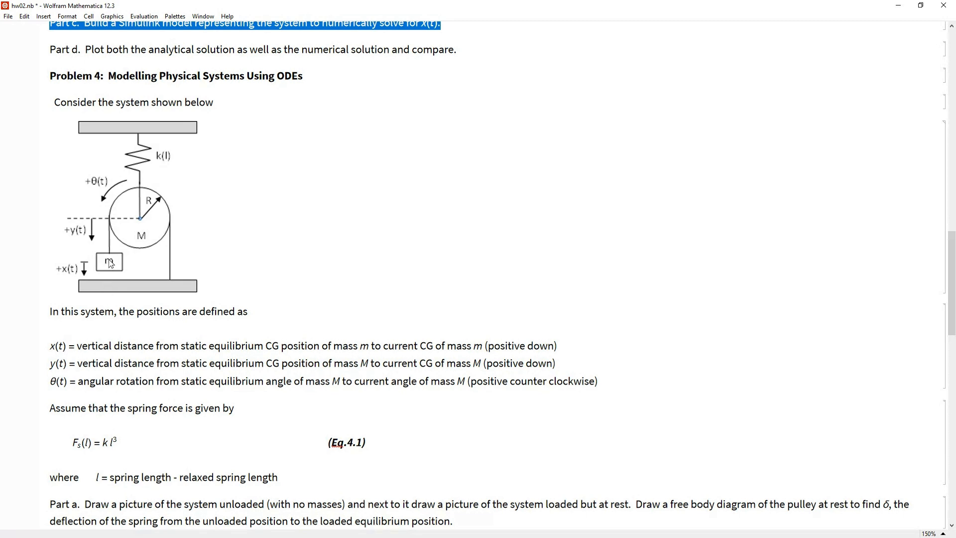
mouse_move(87, 273)
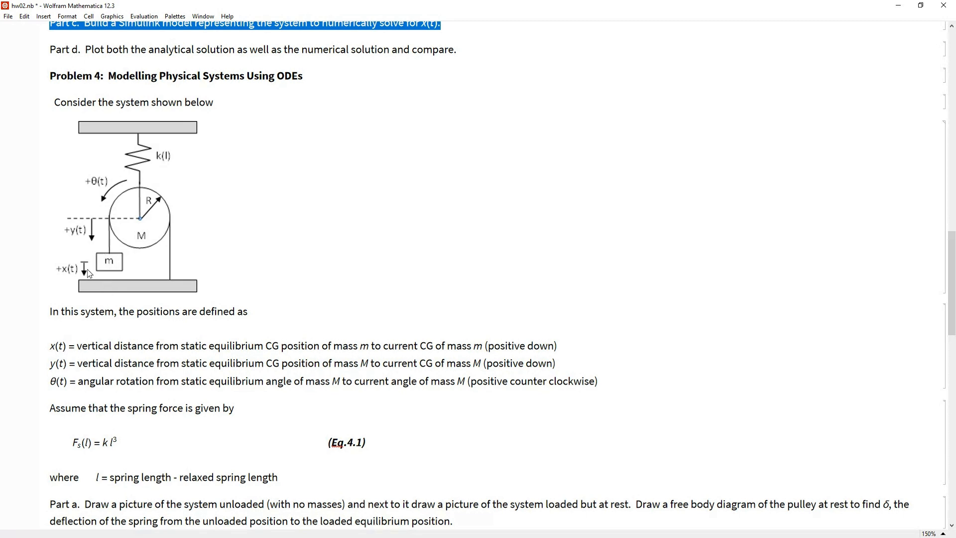
mouse_move(66, 230)
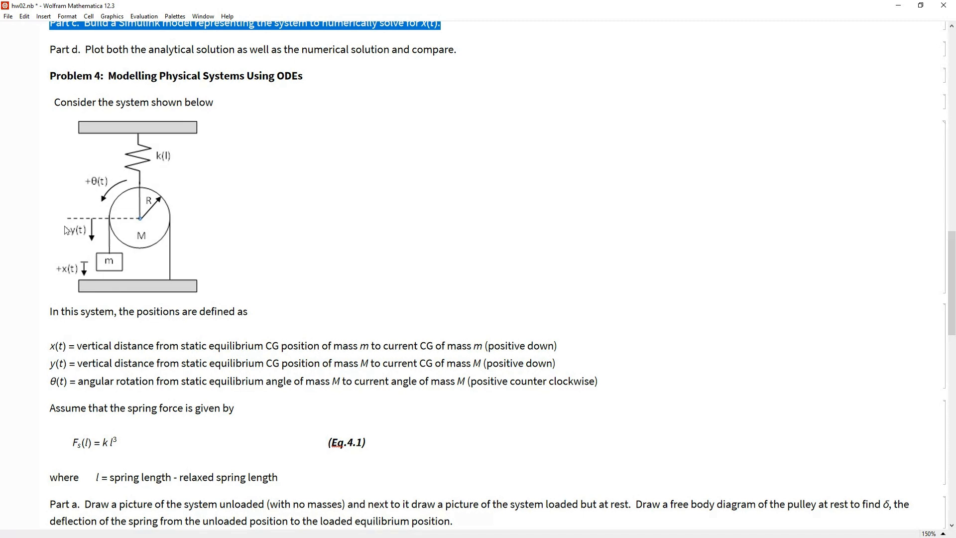
mouse_move(68, 273)
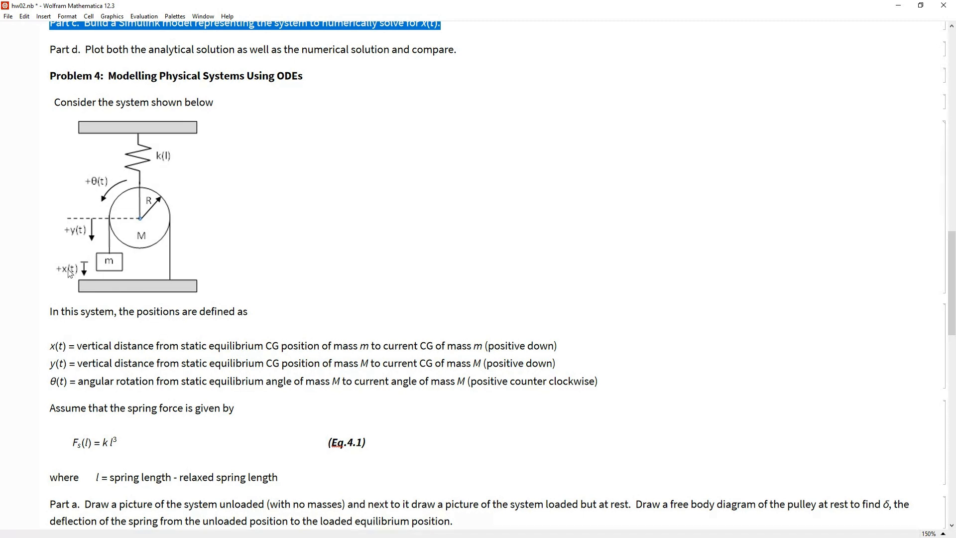
mouse_move(182, 250)
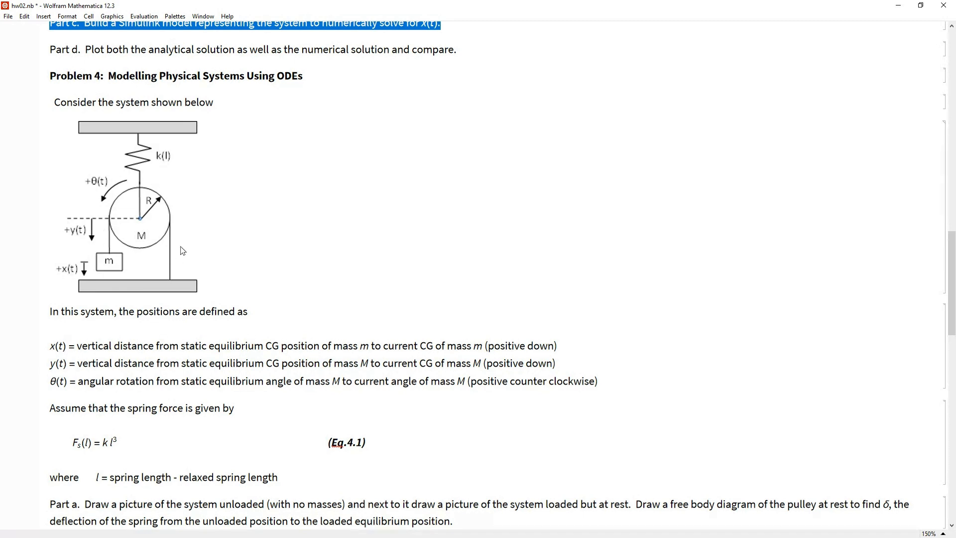
mouse_move(103, 186)
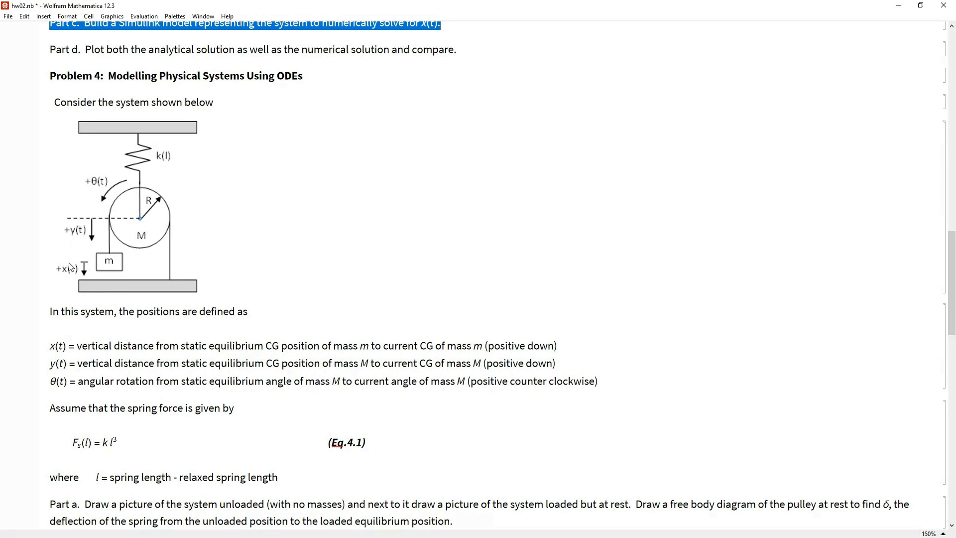
mouse_move(132, 322)
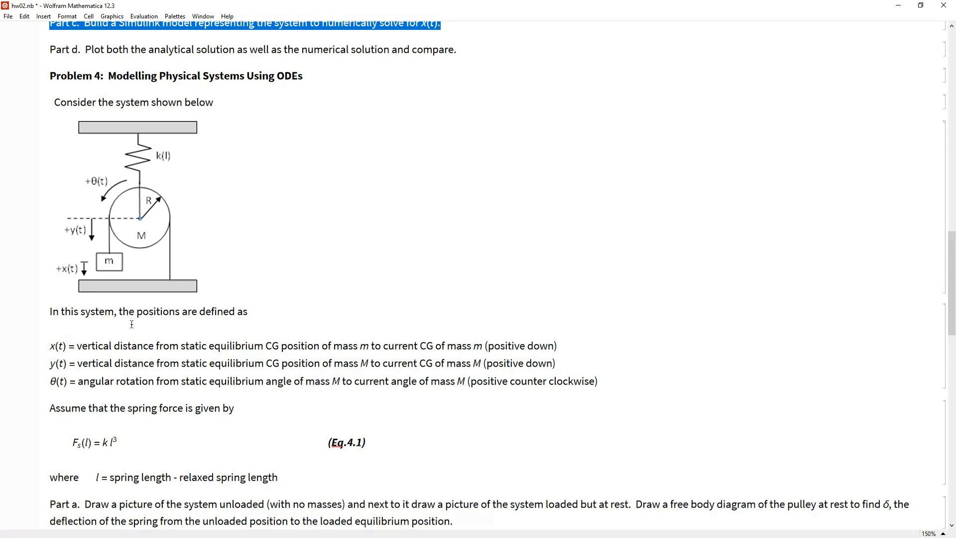
mouse_move(147, 297)
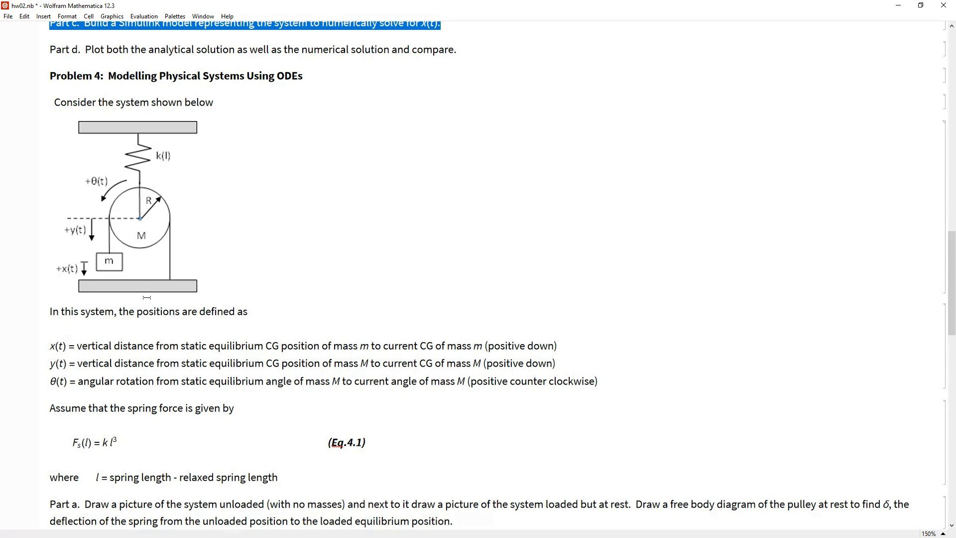
mouse_move(149, 296)
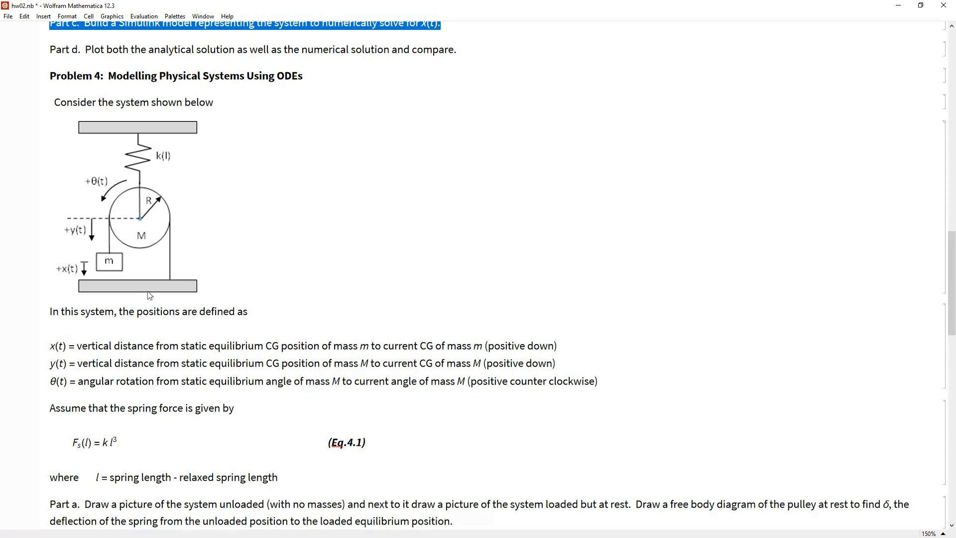
scroll(down, 3)
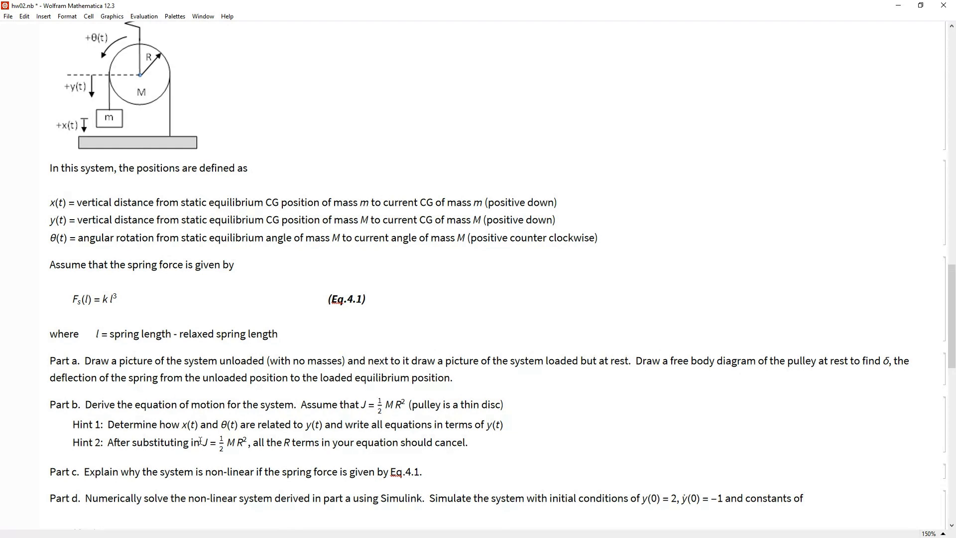
mouse_move(108, 137)
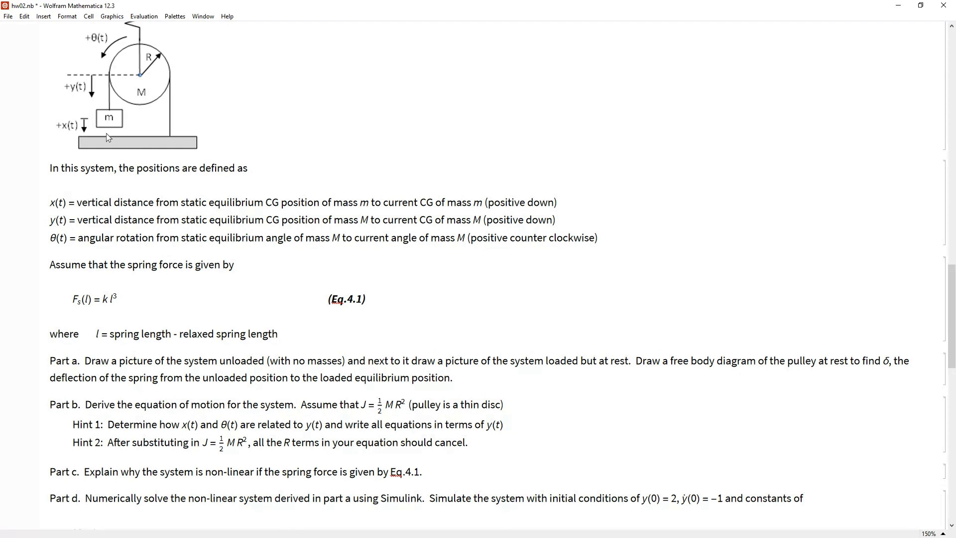
mouse_move(103, 155)
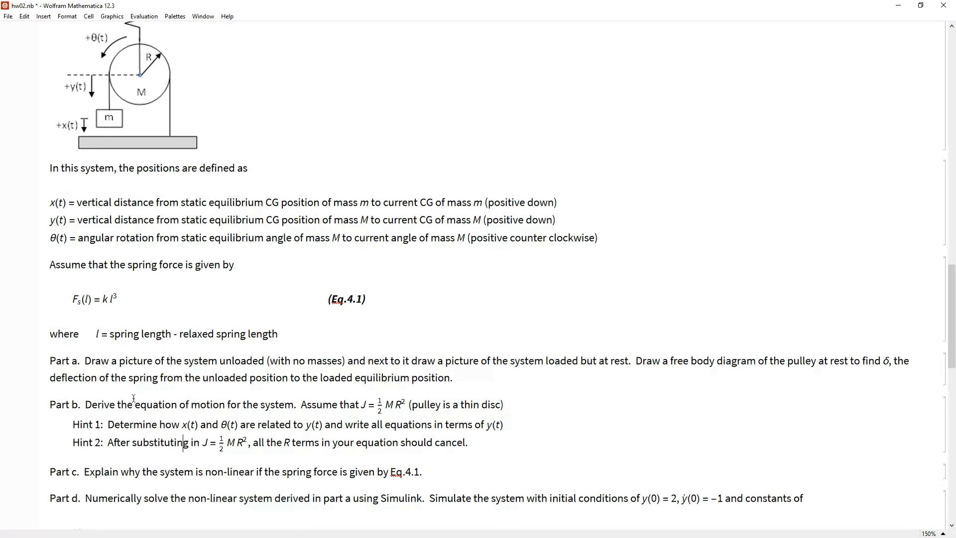
mouse_move(89, 411)
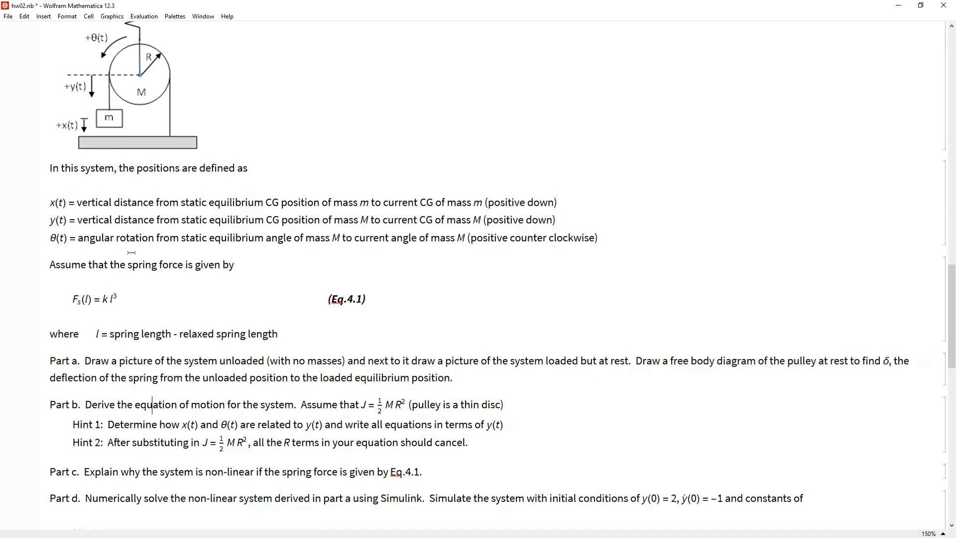
mouse_move(158, 113)
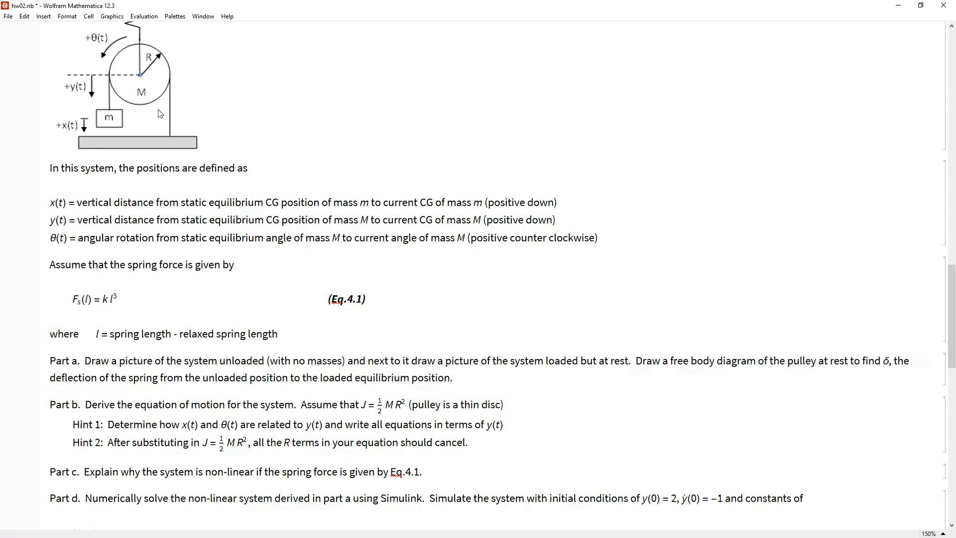
mouse_move(125, 390)
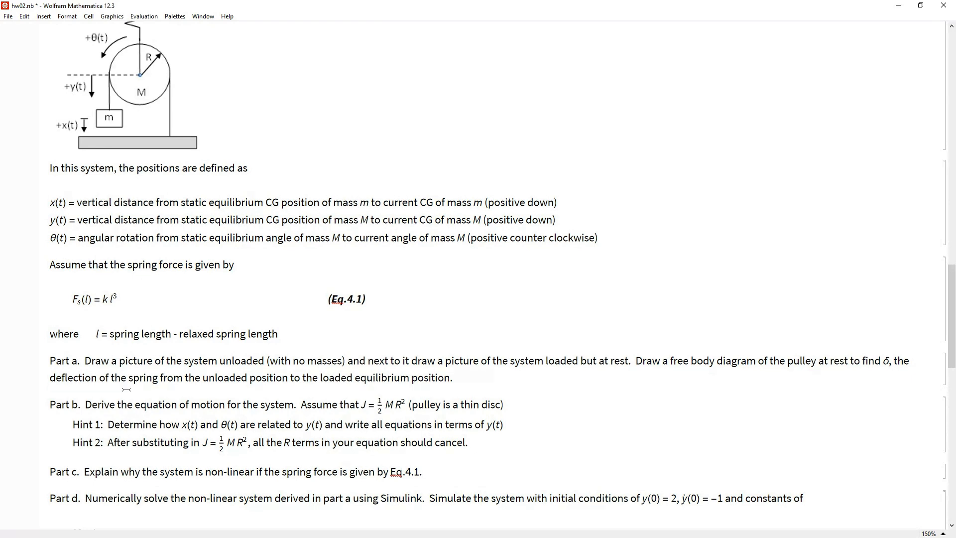
mouse_move(171, 134)
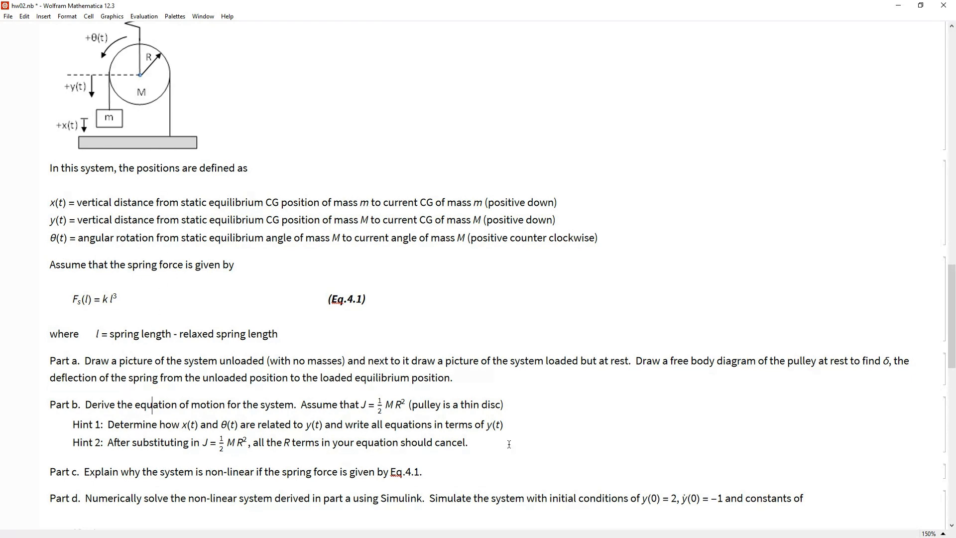
mouse_move(473, 437)
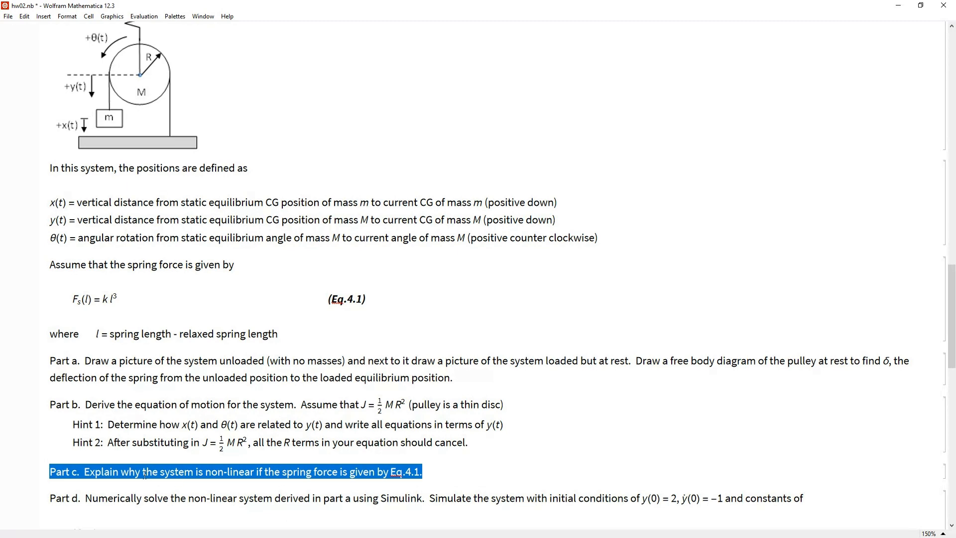
scroll(down, 3)
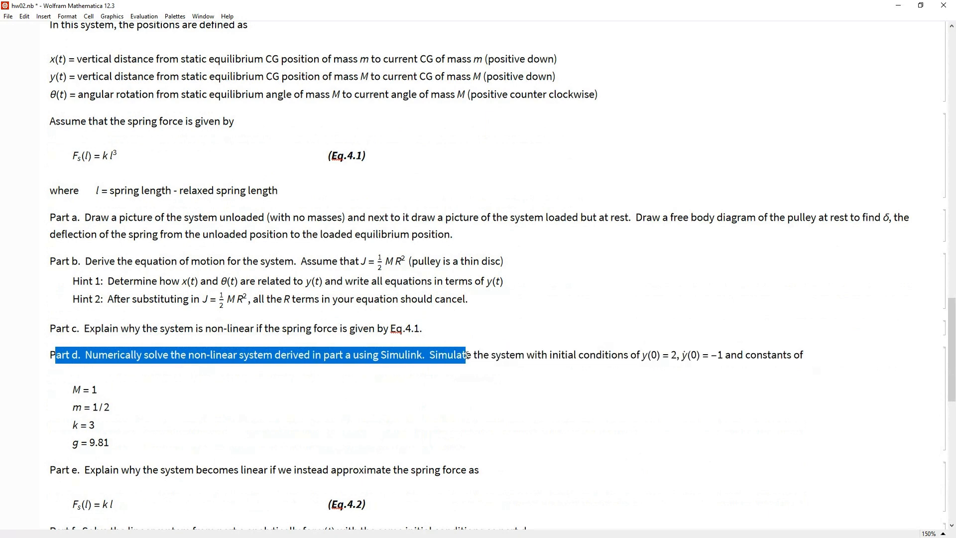
scroll(down, 3)
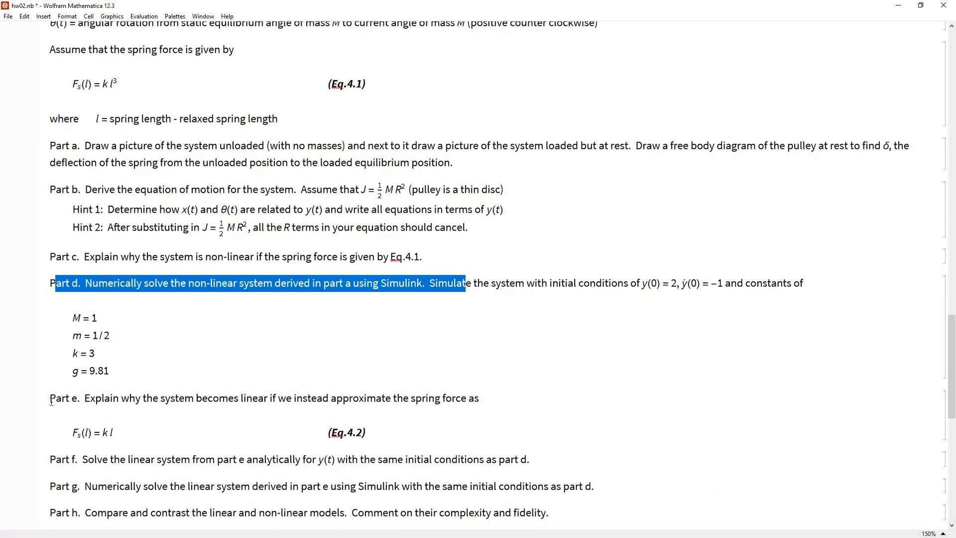
scroll(up, 3)
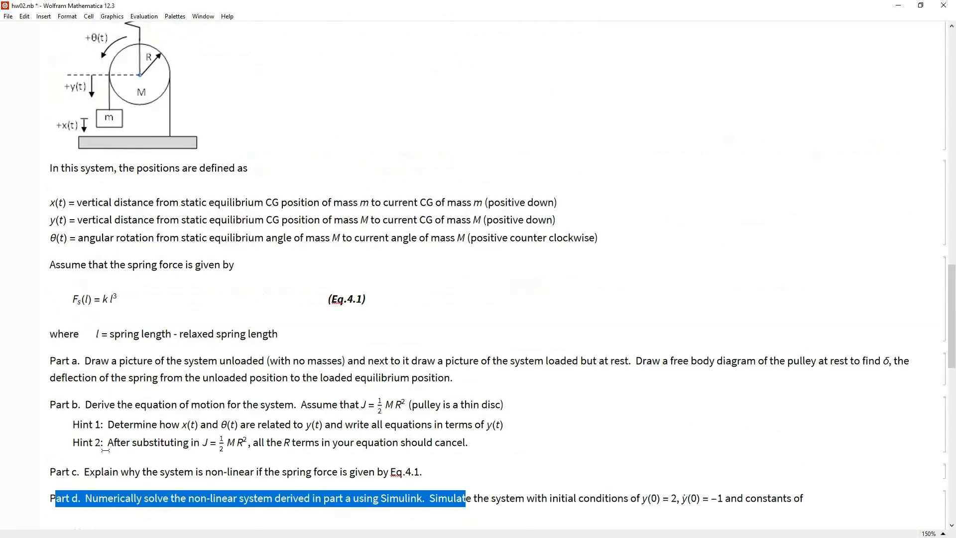
scroll(up, 3)
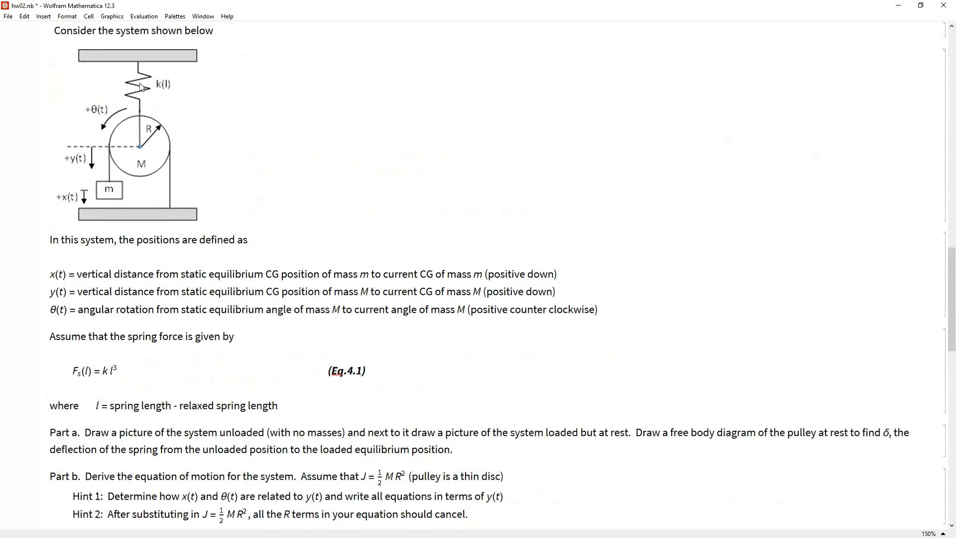
mouse_move(125, 308)
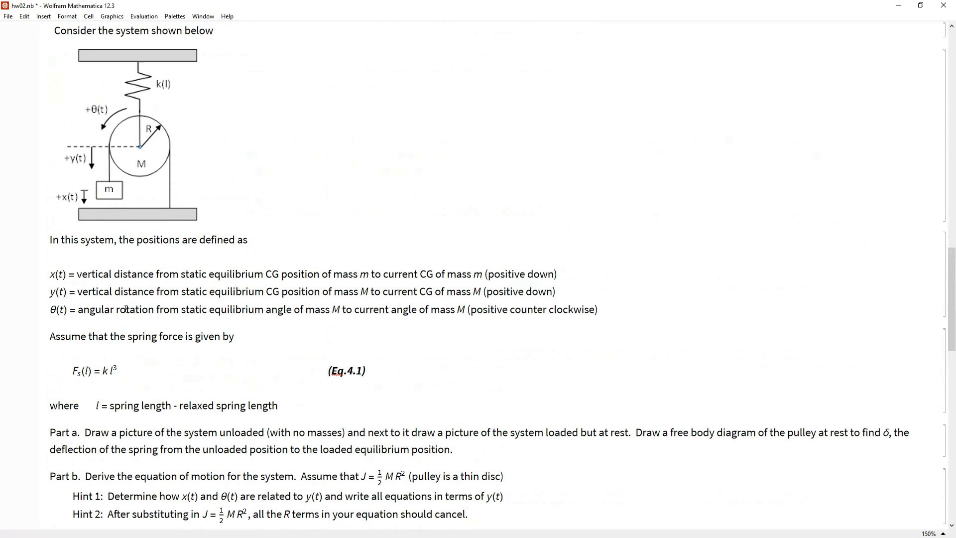
double_click(95, 370)
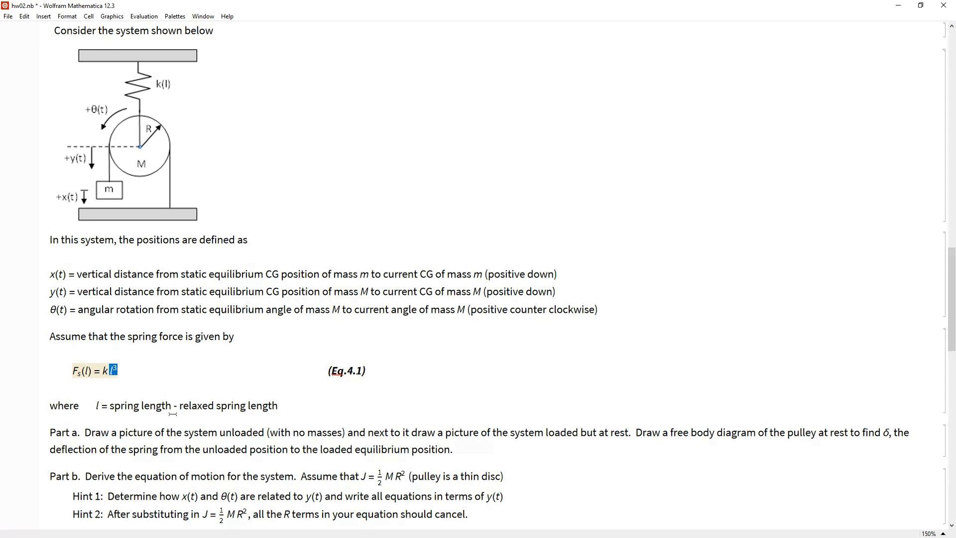
scroll(down, 3)
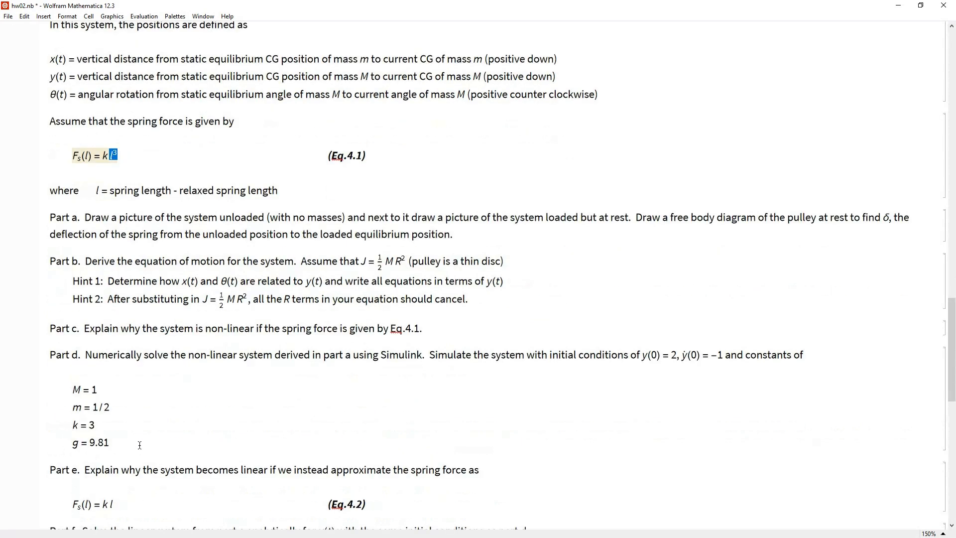
scroll(down, 3)
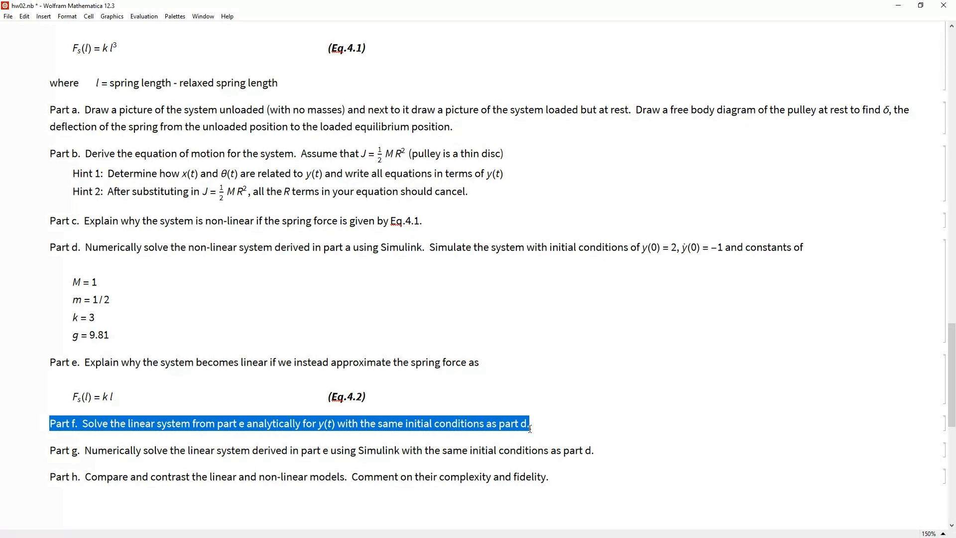
mouse_move(601, 441)
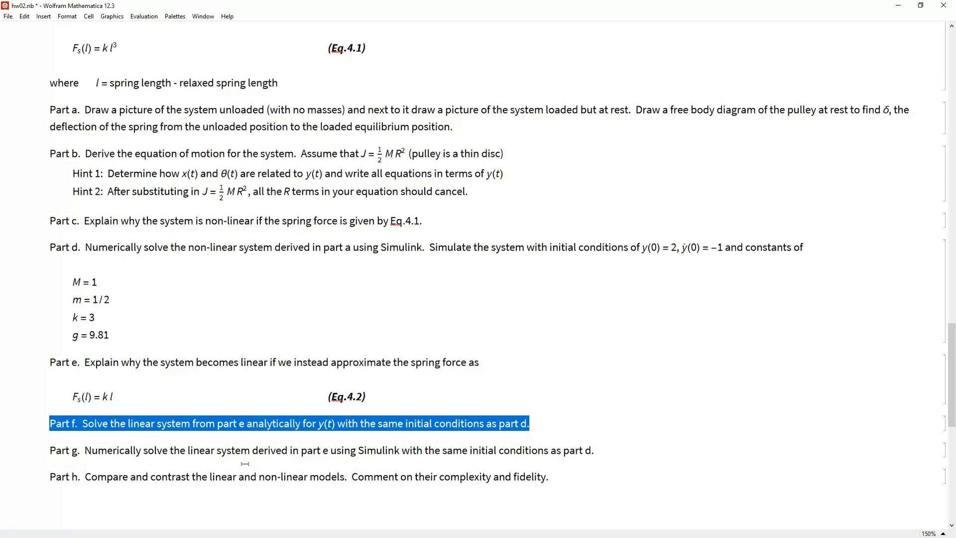
mouse_move(135, 431)
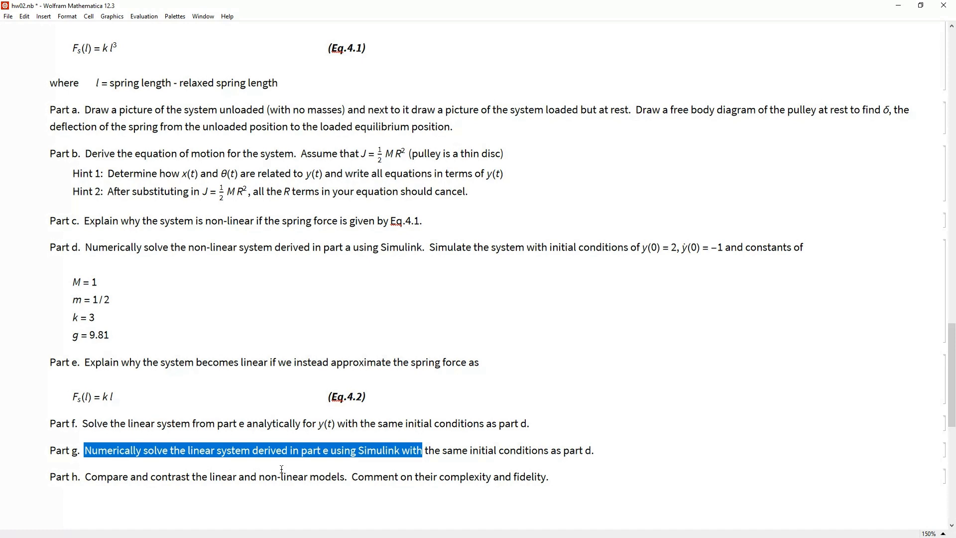
mouse_move(288, 463)
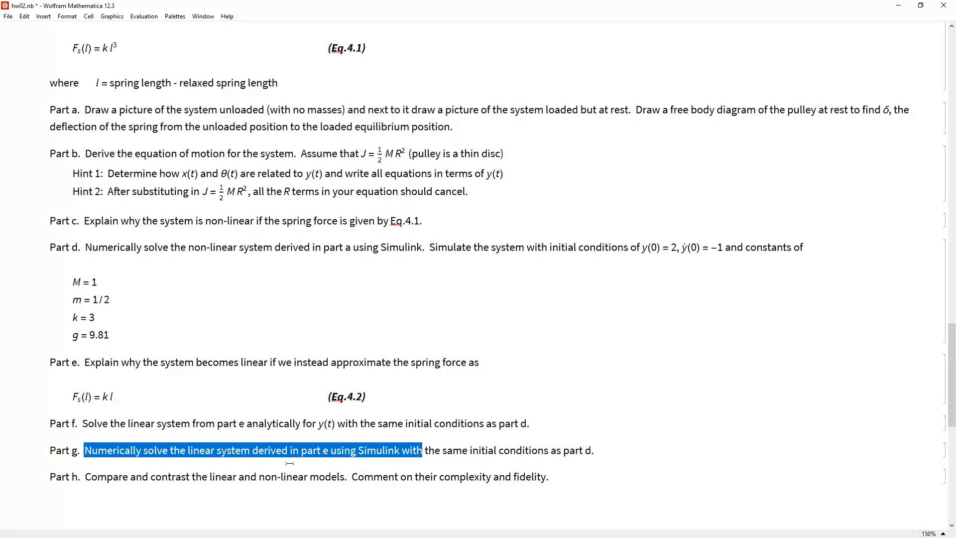